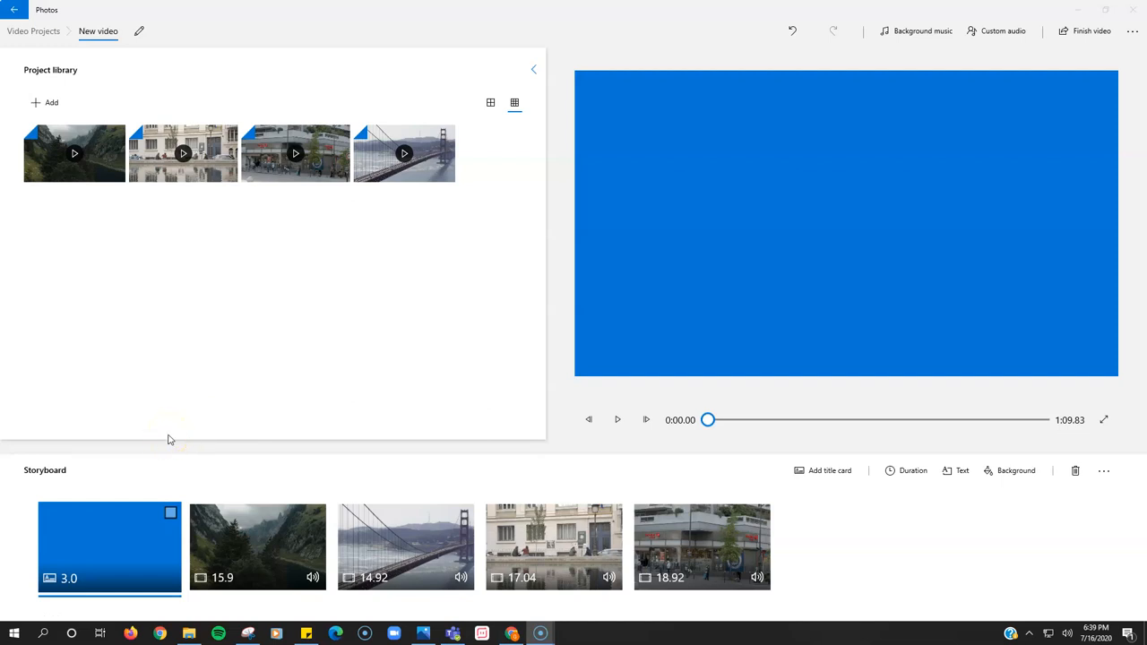
{"action": "mouse_move", "coordinate": [285, 537]}
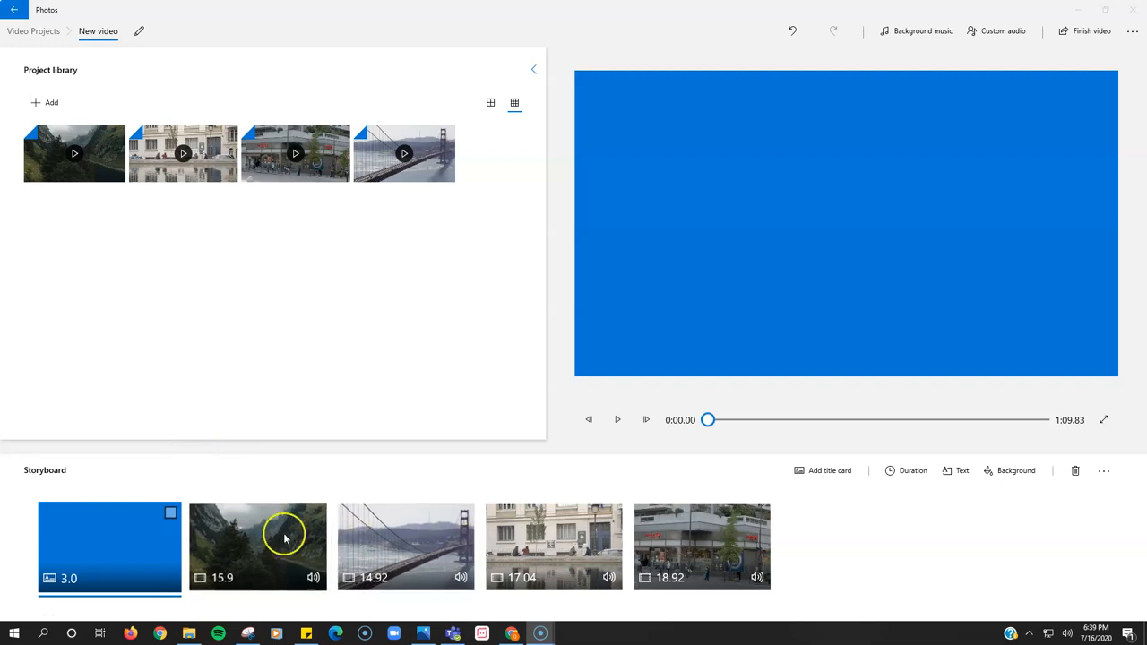
{"action": "mouse_move", "coordinate": [506, 340]}
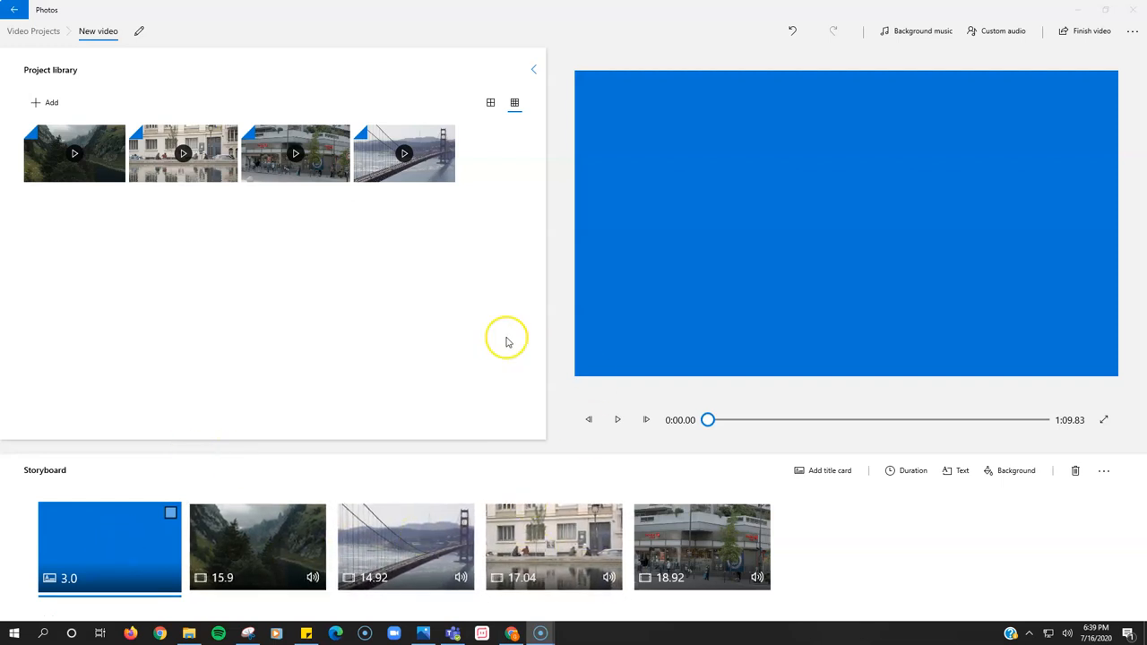
{"action": "mouse_move", "coordinate": [639, 93]}
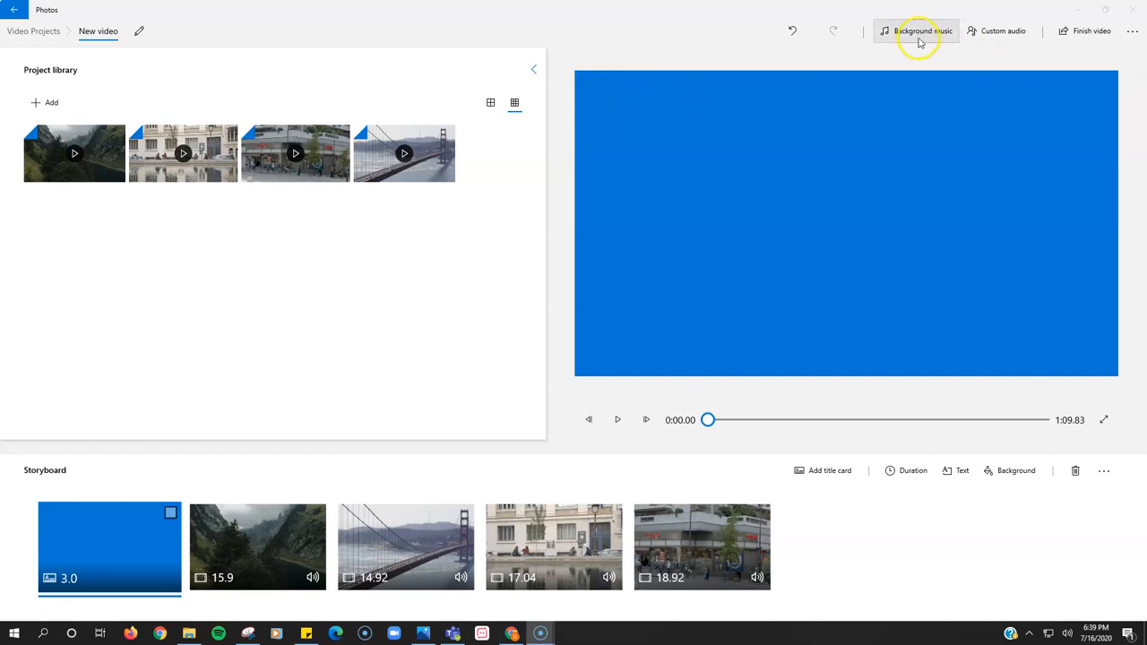
Open the Background music chooser to browse tracks like Amplified, Anodized and Arcade Party.
{"action": "left_click", "coordinate": [915, 30]}
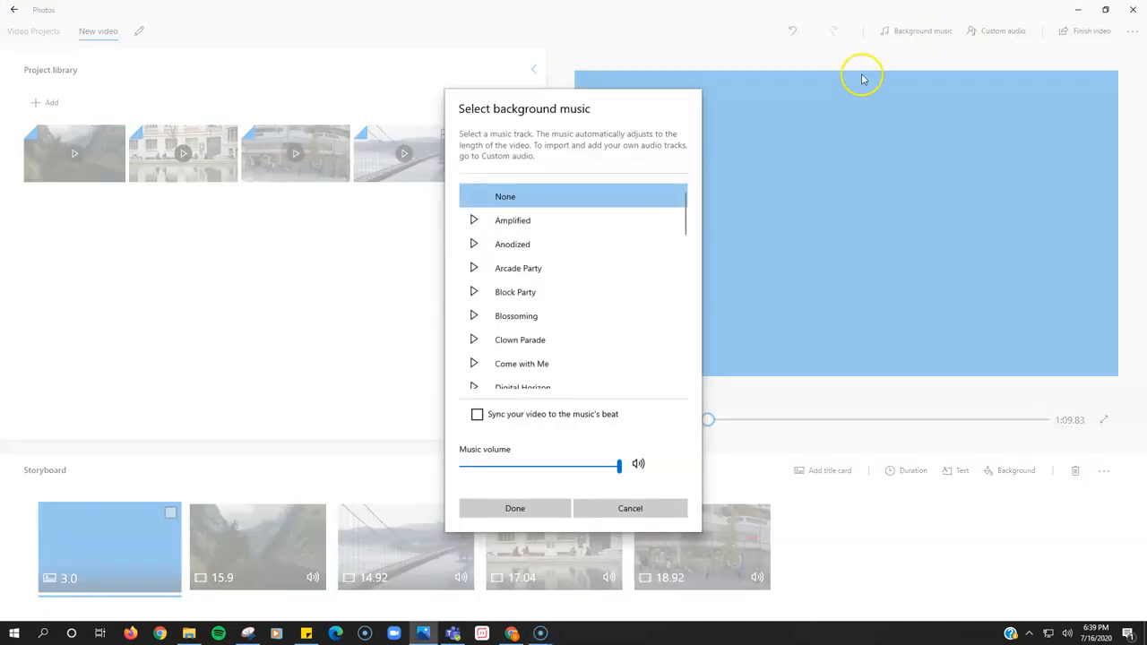
{"action": "mouse_move", "coordinate": [639, 386]}
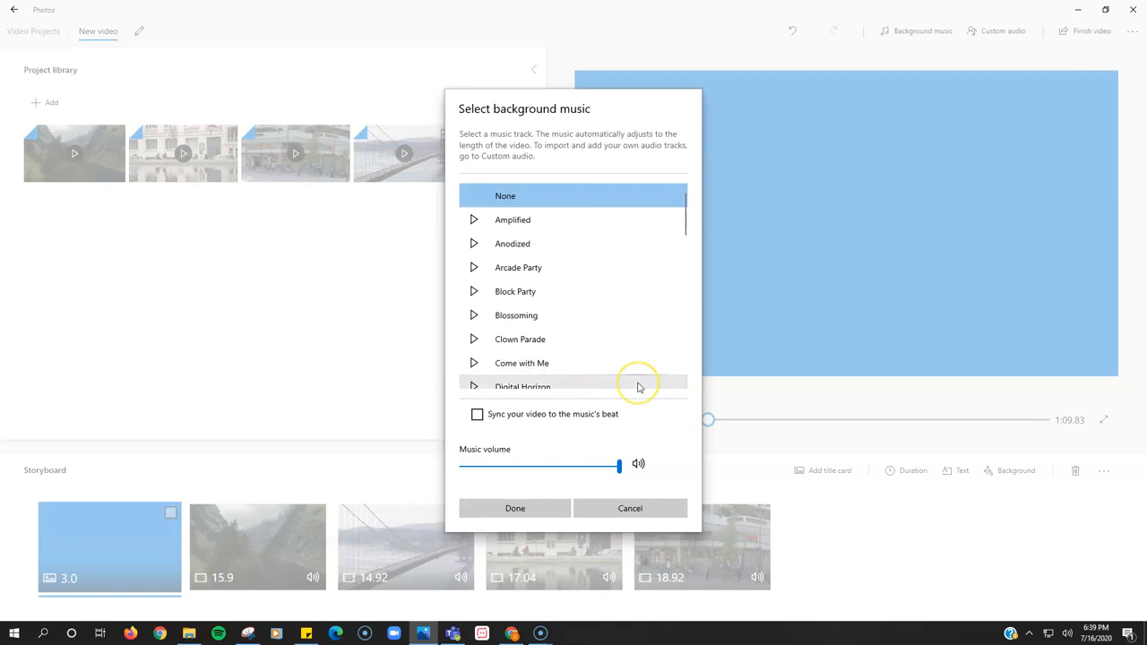
{"action": "mouse_move", "coordinate": [639, 386]}
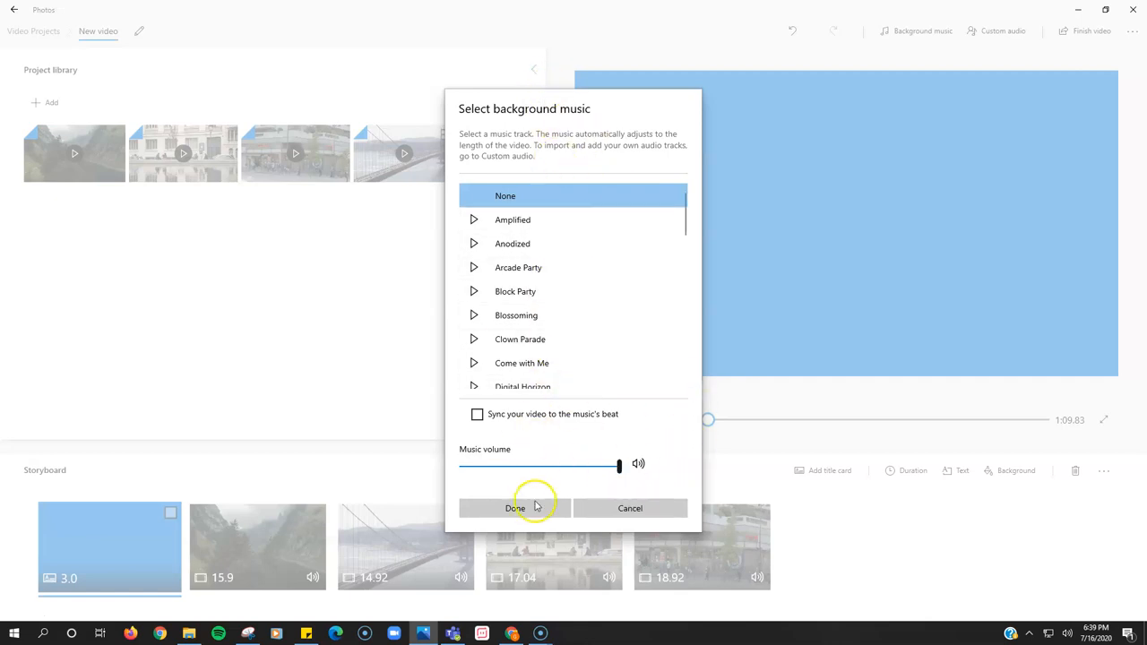
Close the music chooser with None kept, then open the Custom audio pane.
{"action": "left_click", "coordinate": [515, 508]}
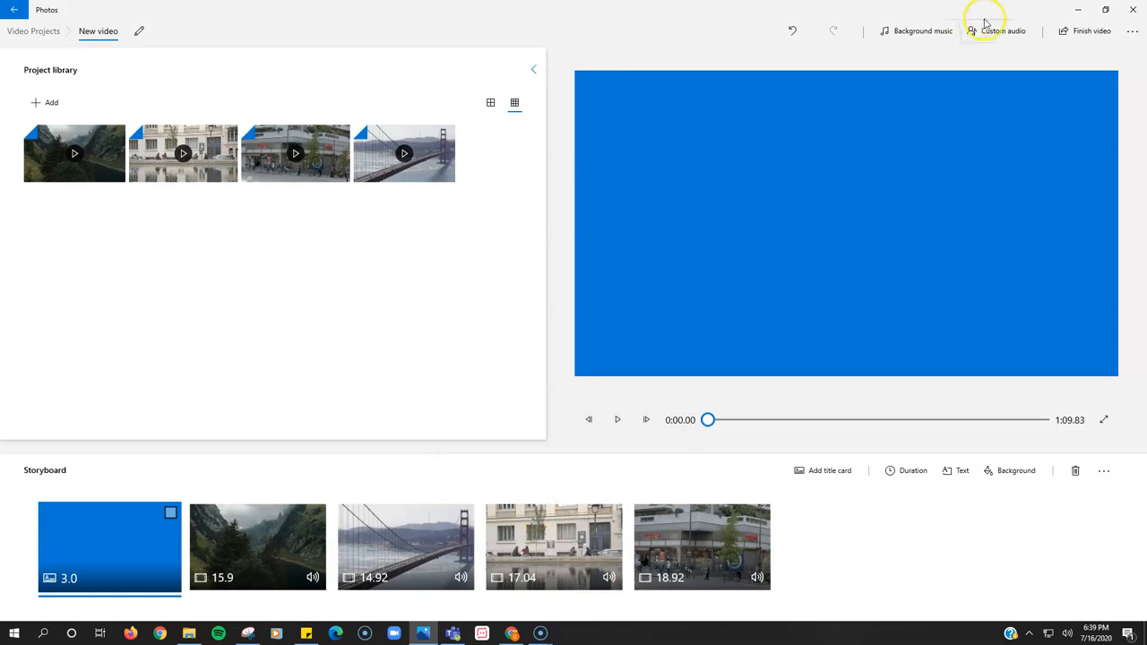
{"action": "mouse_move", "coordinate": [1002, 31]}
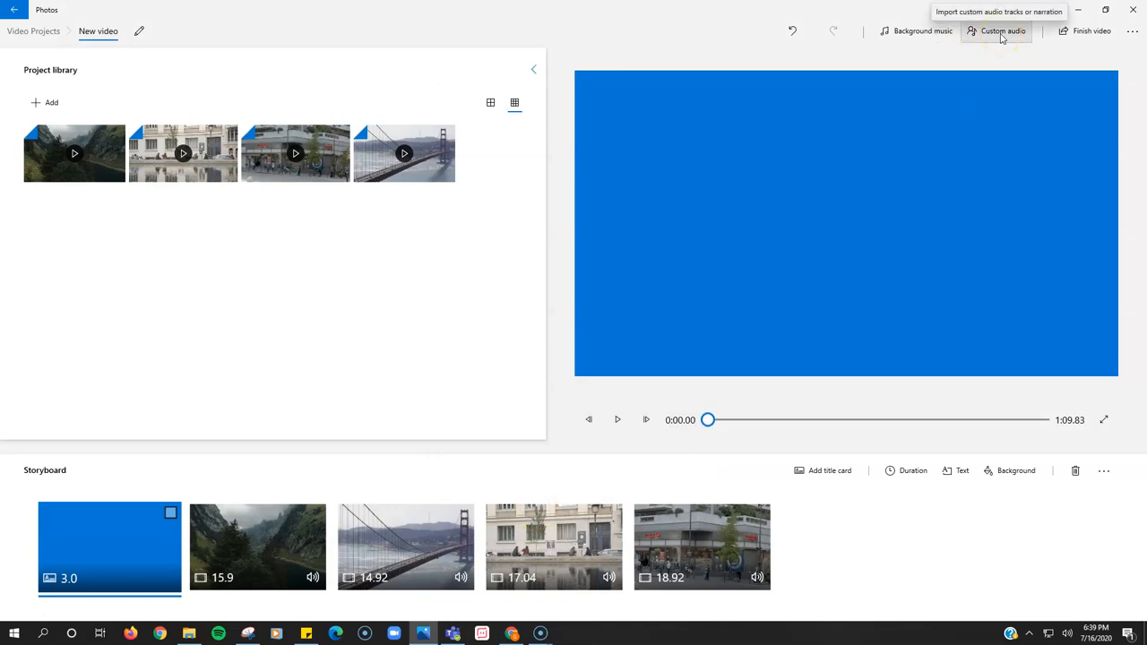
{"action": "mouse_move", "coordinate": [851, 115]}
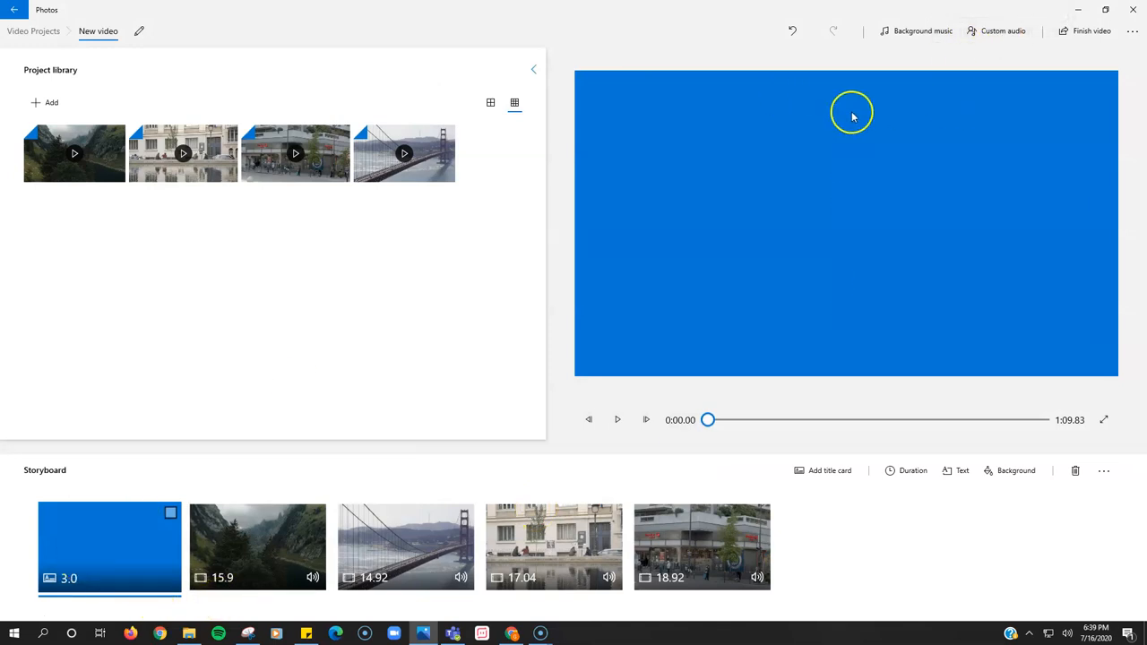
{"action": "left_click", "coordinate": [1001, 31]}
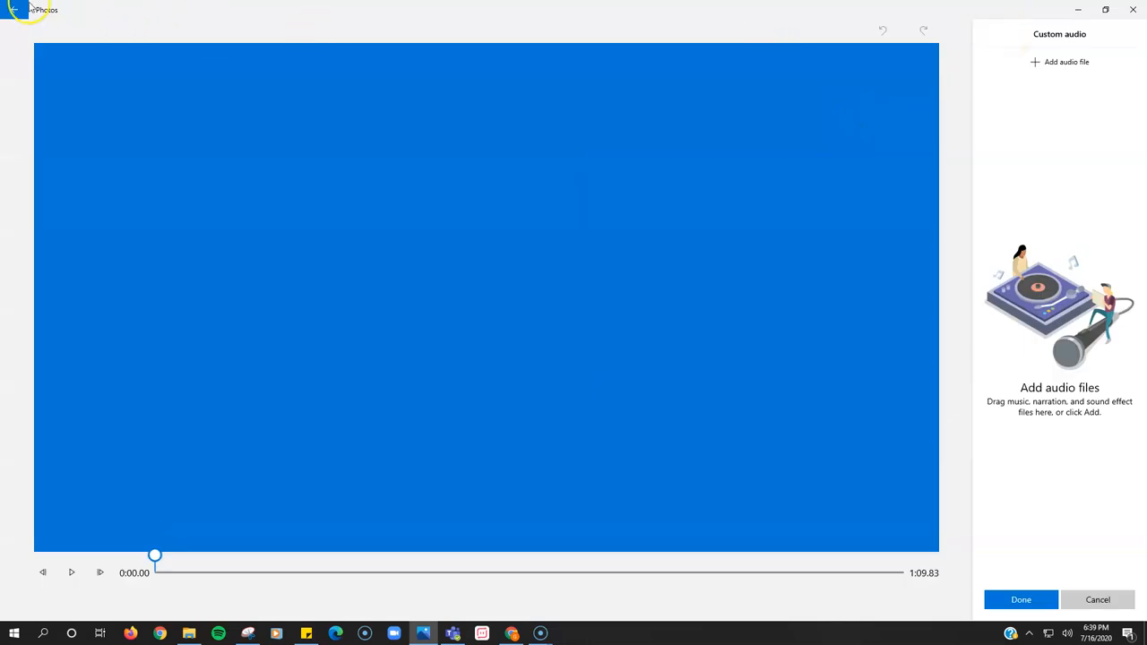
{"action": "left_click", "coordinate": [1097, 599]}
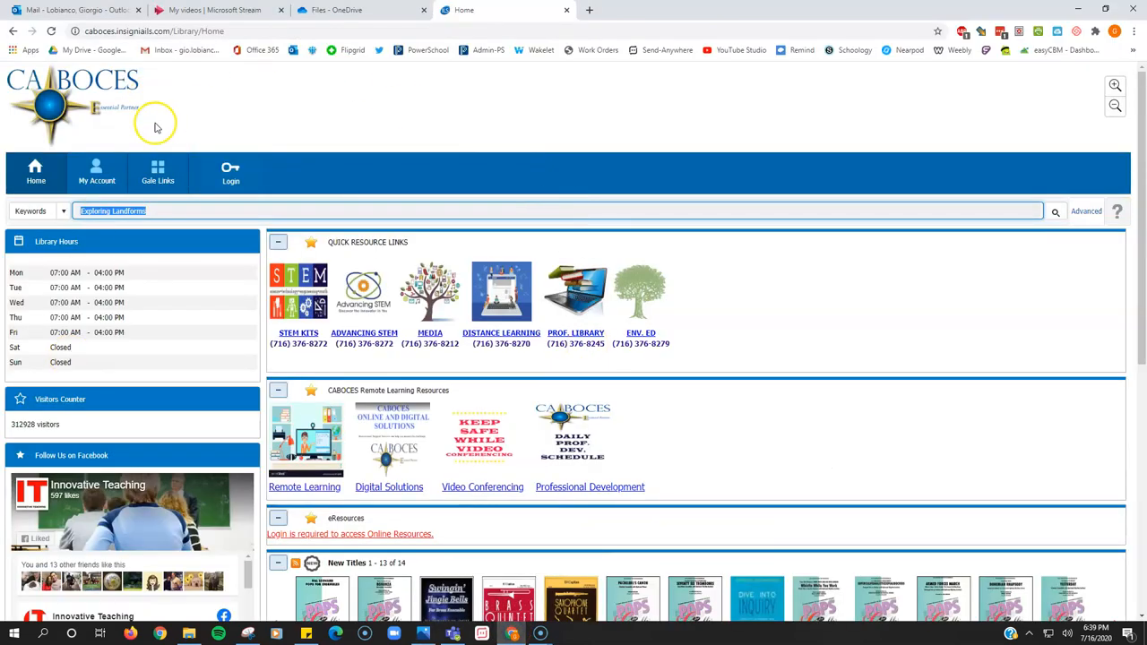
{"action": "mouse_move", "coordinate": [363, 340]}
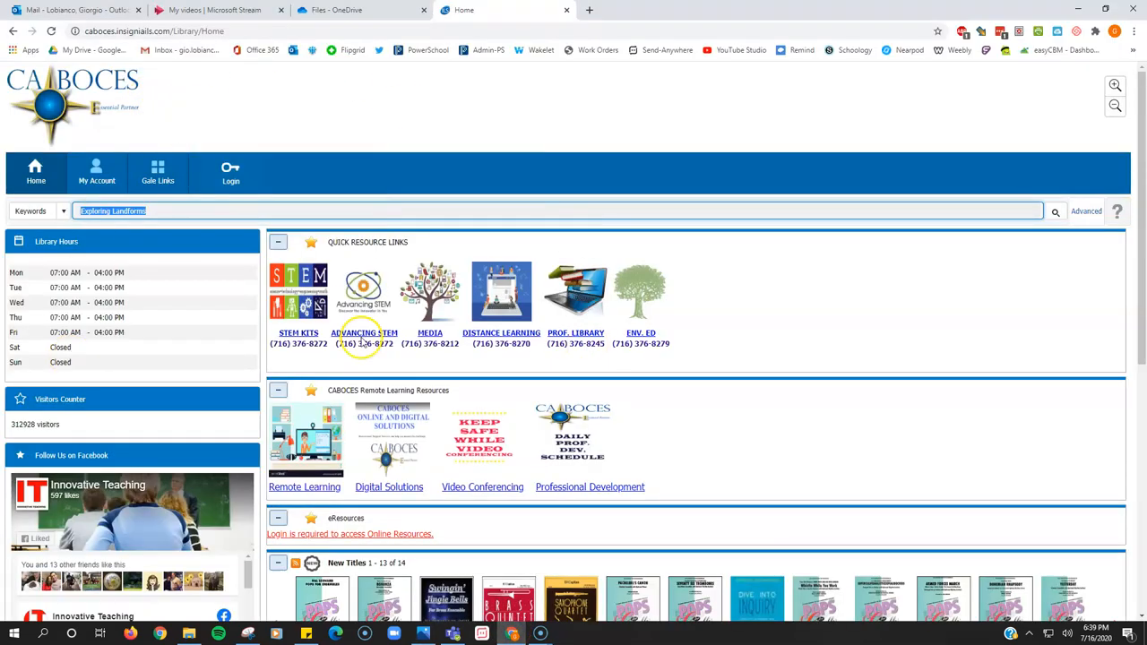
Log in to the CA BOCES Library portal using the browser's saved credentials.
{"action": "left_click", "coordinate": [231, 173]}
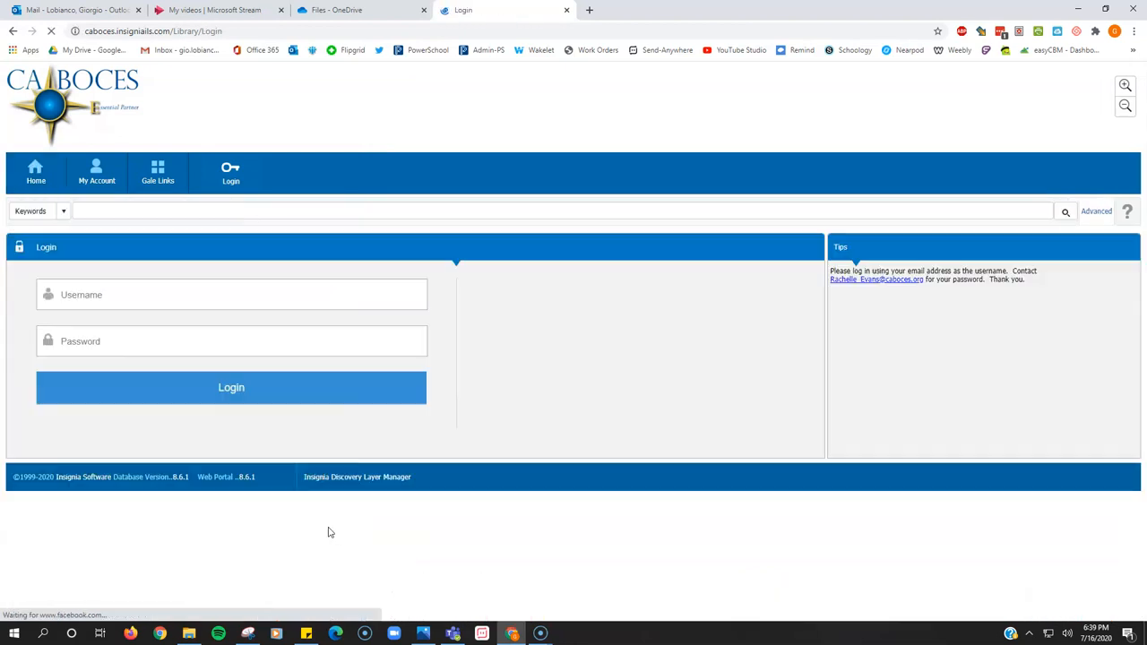
{"action": "left_click", "coordinate": [231, 387]}
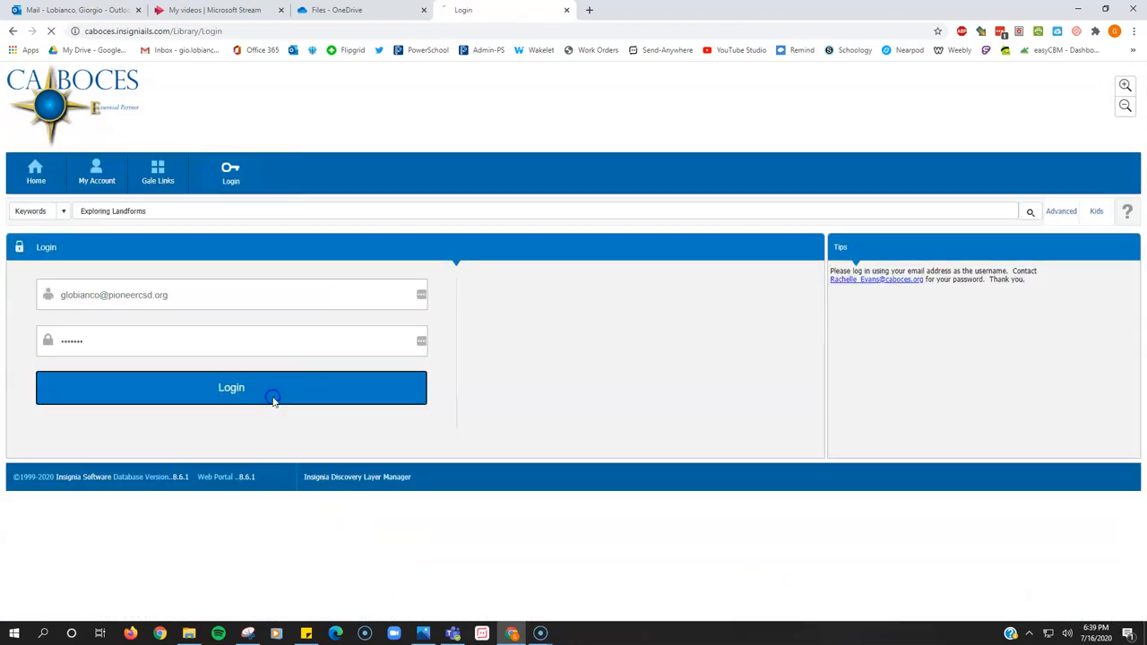
{"action": "left_click", "coordinate": [231, 387]}
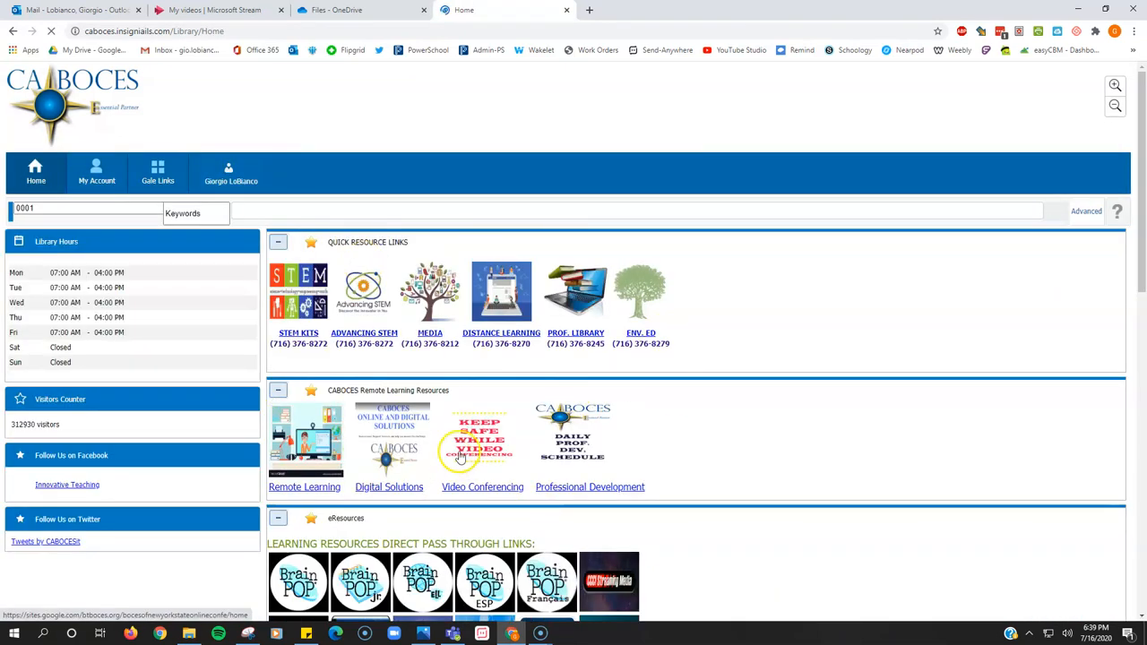
{"action": "scroll", "scroll_direction": "down", "scroll_amount": 3}
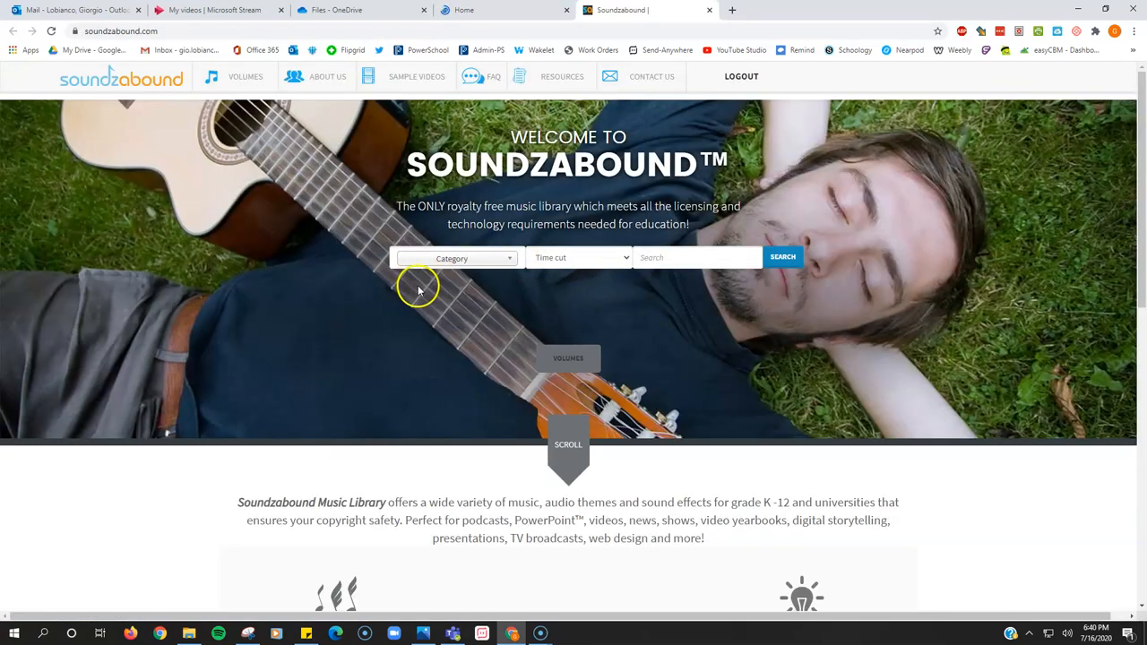
{"action": "mouse_move", "coordinate": [473, 305]}
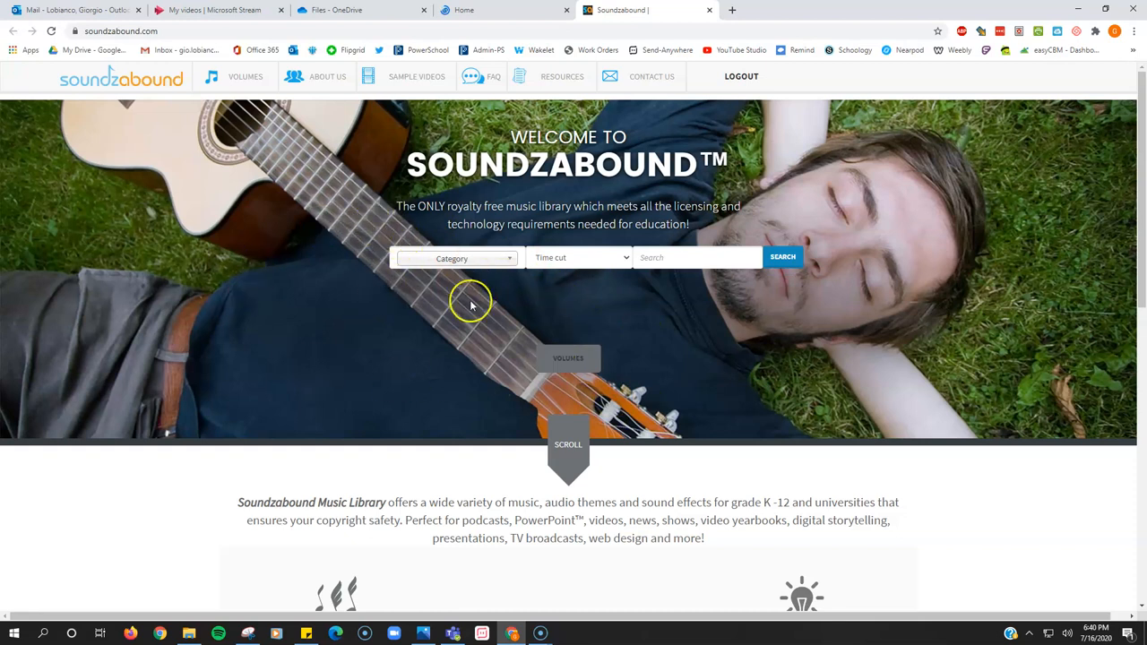
{"action": "mouse_move", "coordinate": [526, 320]}
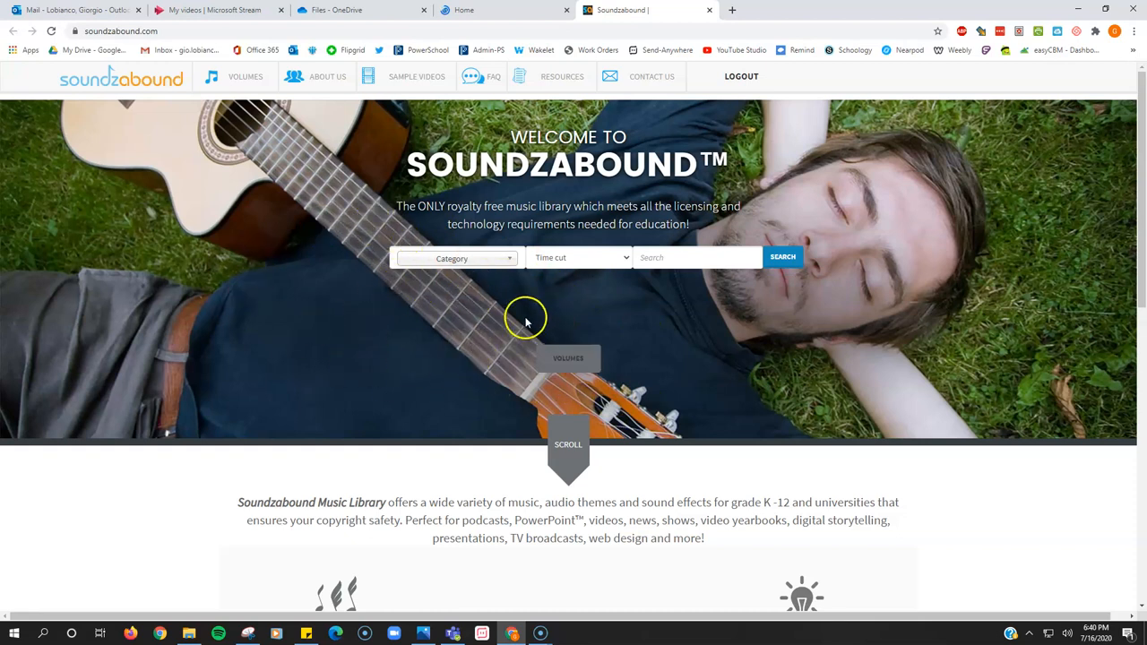
{"action": "mouse_move", "coordinate": [468, 355]}
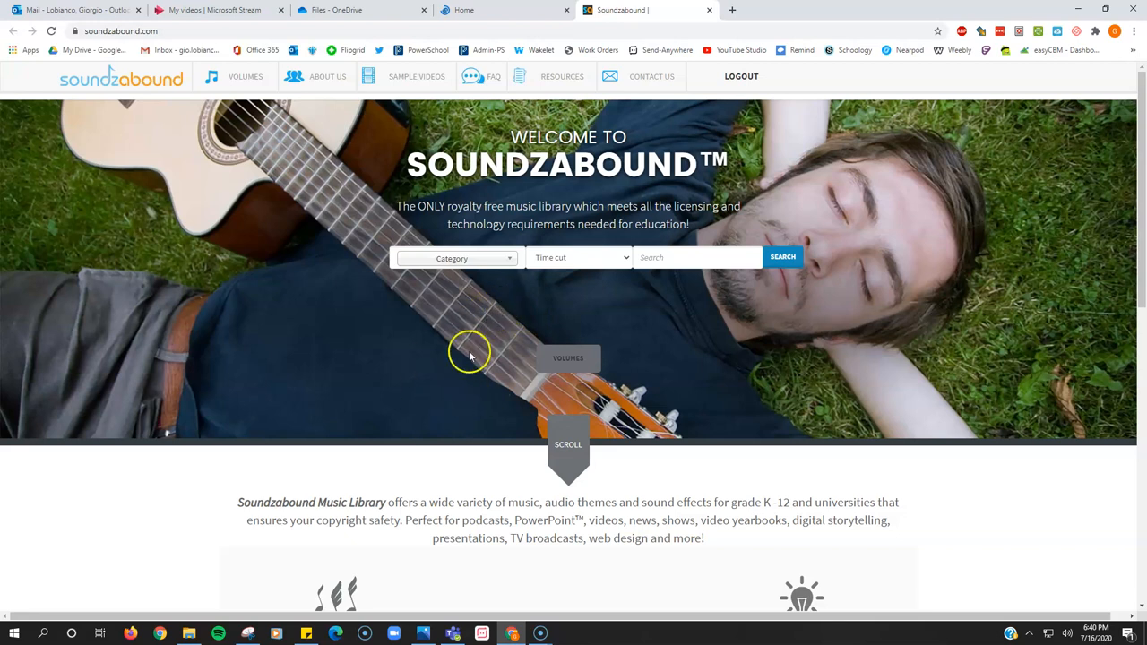
{"action": "mouse_move", "coordinate": [280, 139]}
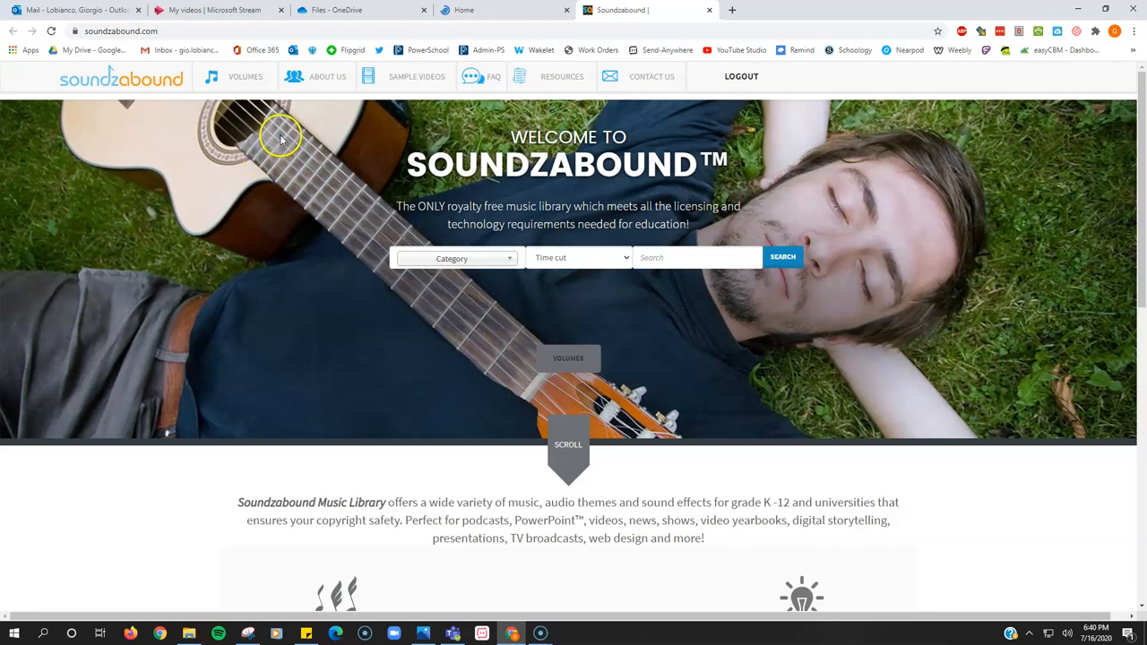
{"action": "mouse_move", "coordinate": [277, 83]}
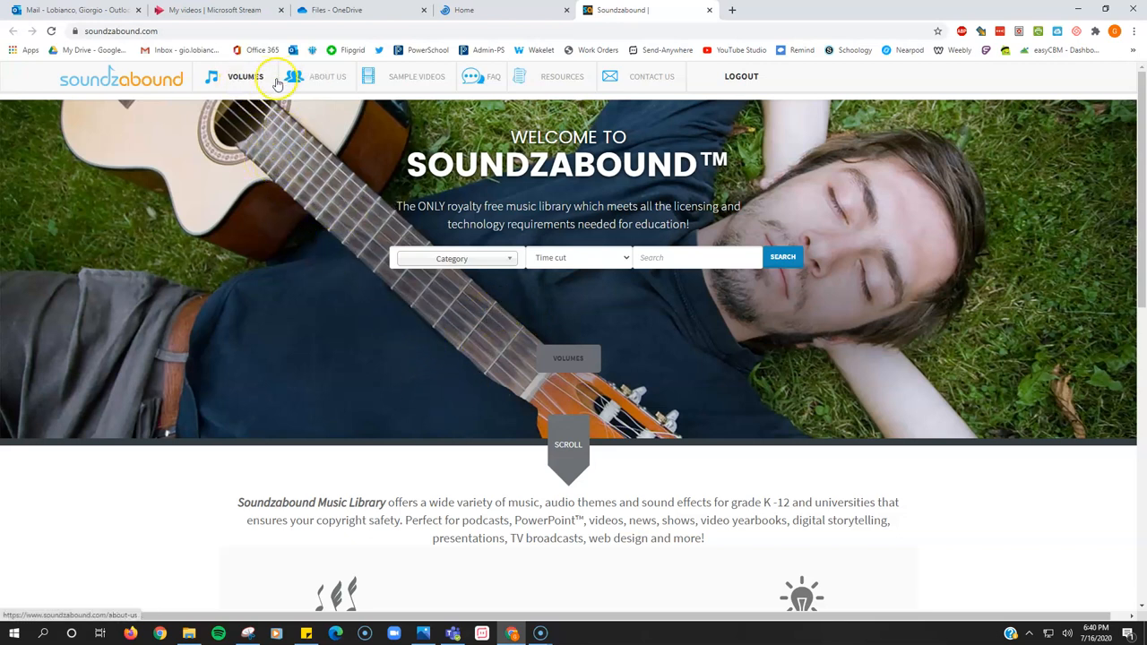
Expand the Soundzabound Category dropdown to list genres like Brazilian and Classical.
{"action": "left_click", "coordinate": [457, 258]}
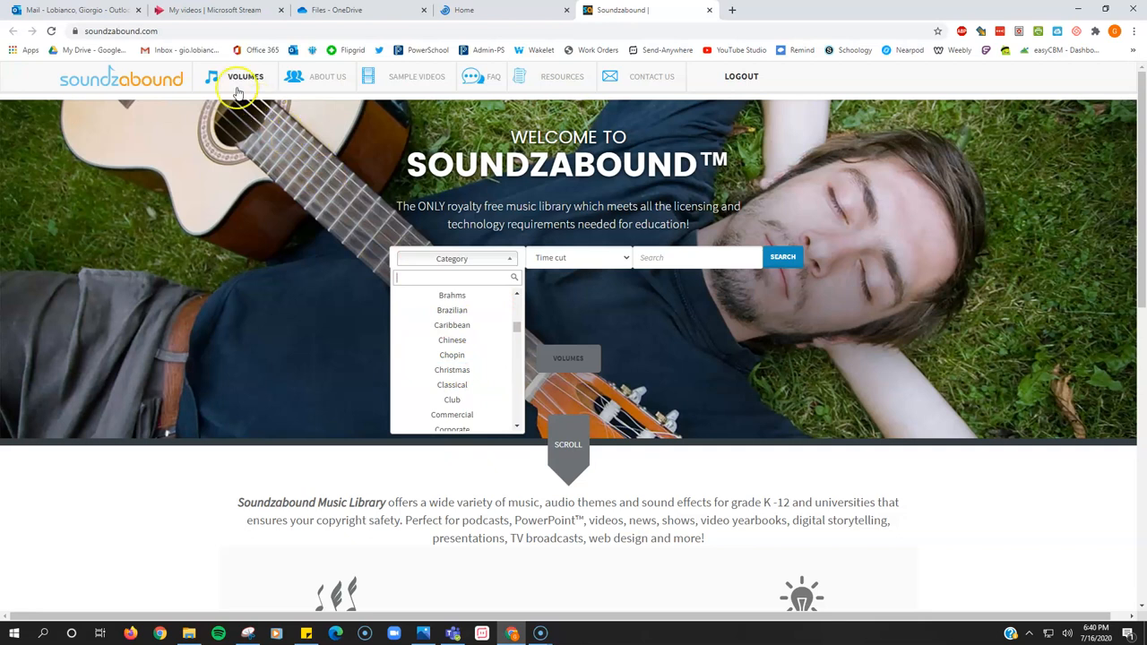
Open Volume 1 under VOLUMES and scroll through its complete track list.
{"action": "left_click", "coordinate": [244, 76]}
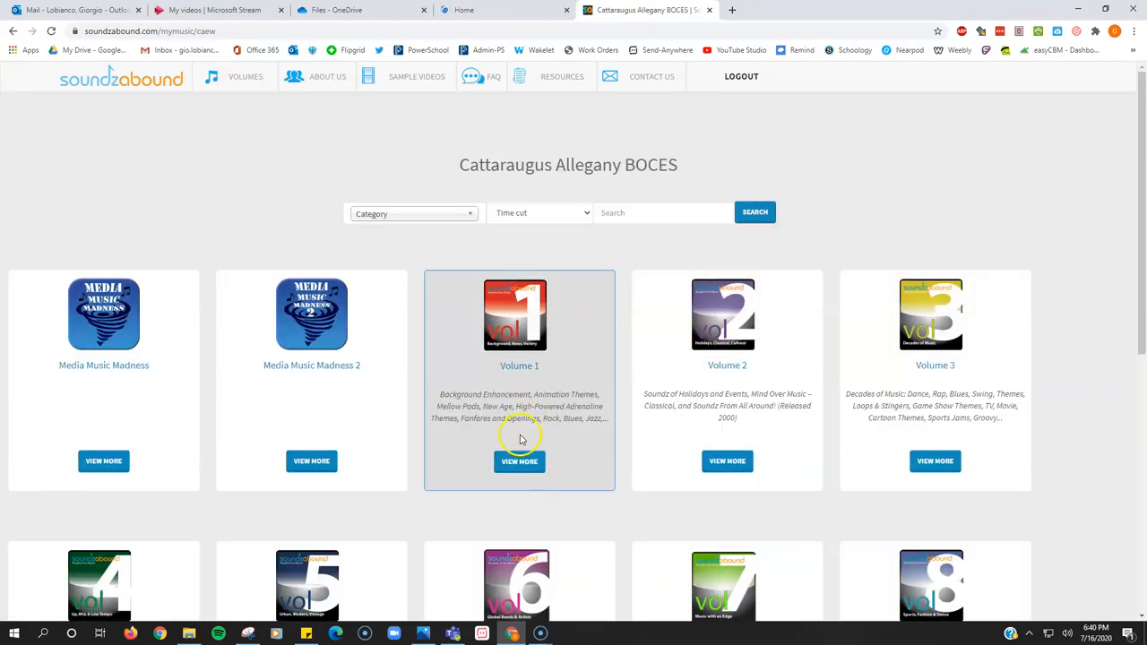
{"action": "left_click", "coordinate": [519, 461]}
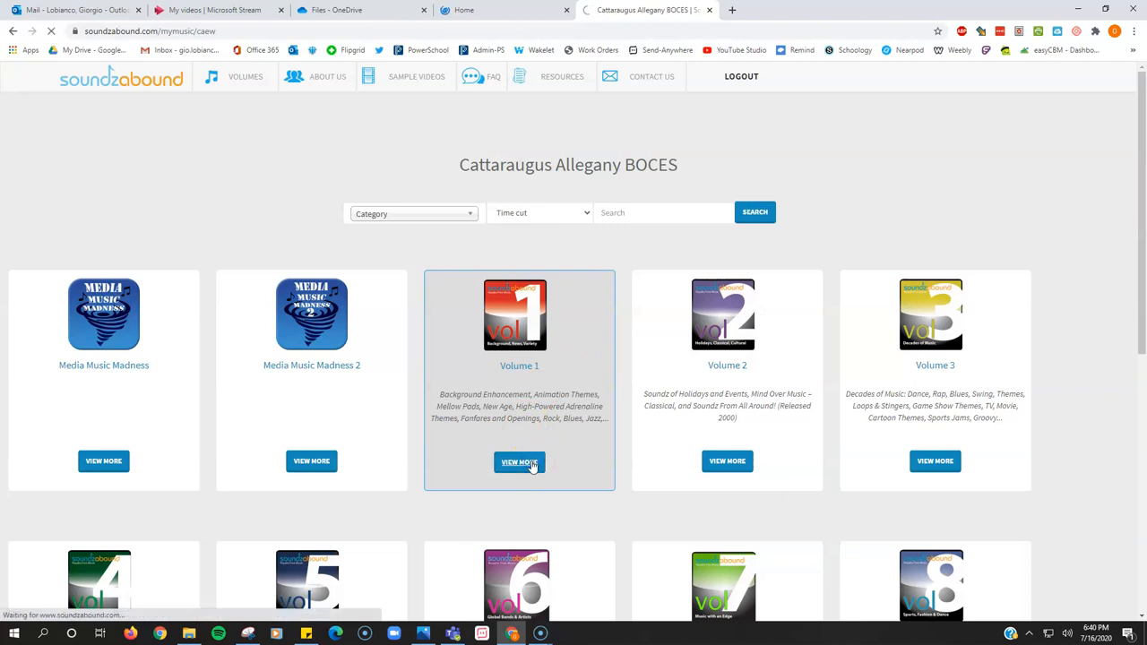
{"action": "left_click", "coordinate": [519, 462]}
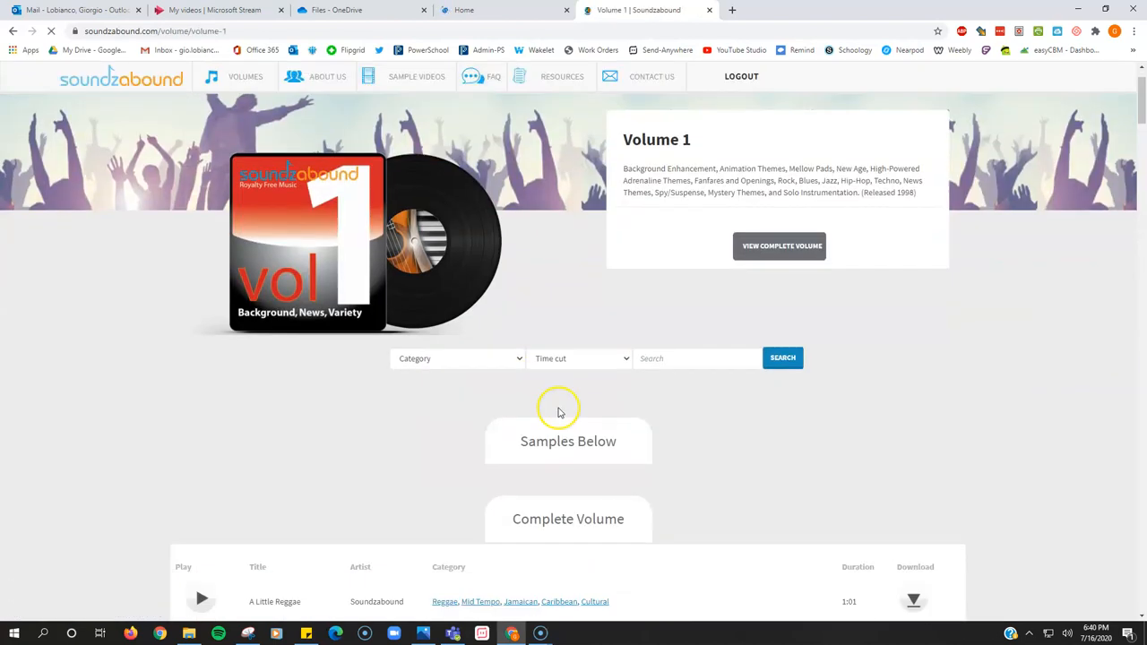
{"action": "scroll", "scroll_direction": "down", "scroll_amount": 3}
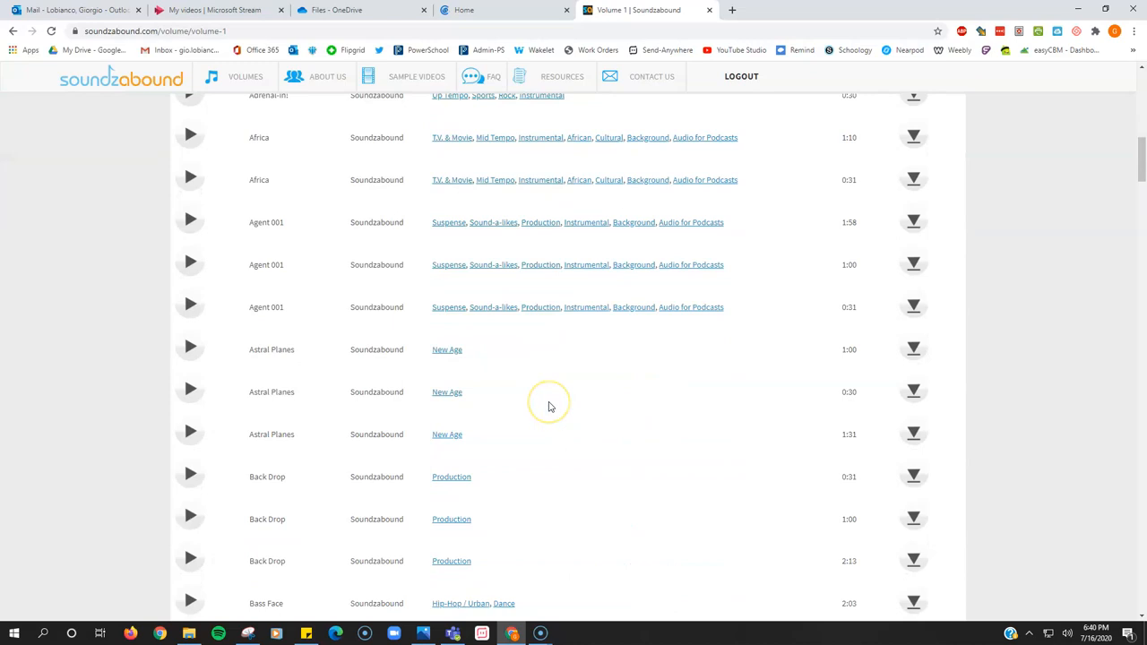
{"action": "scroll", "scroll_direction": "down", "scroll_amount": 3}
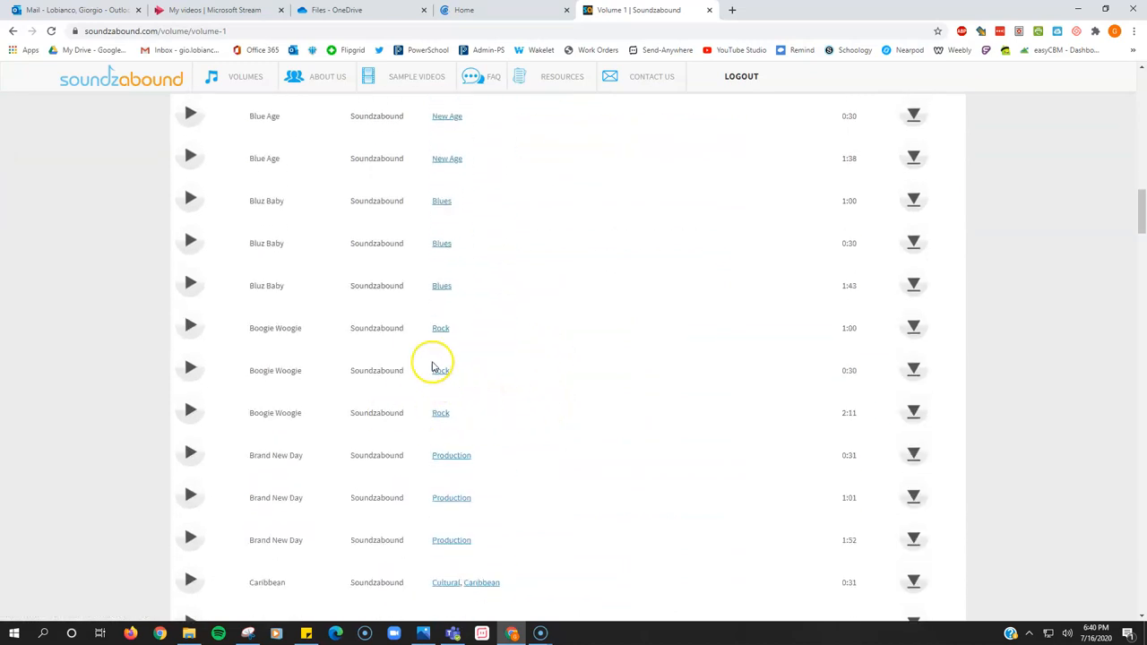
Preview the 0:30 Boogie Woogie track and download it as an mp3.
{"action": "left_click", "coordinate": [190, 370]}
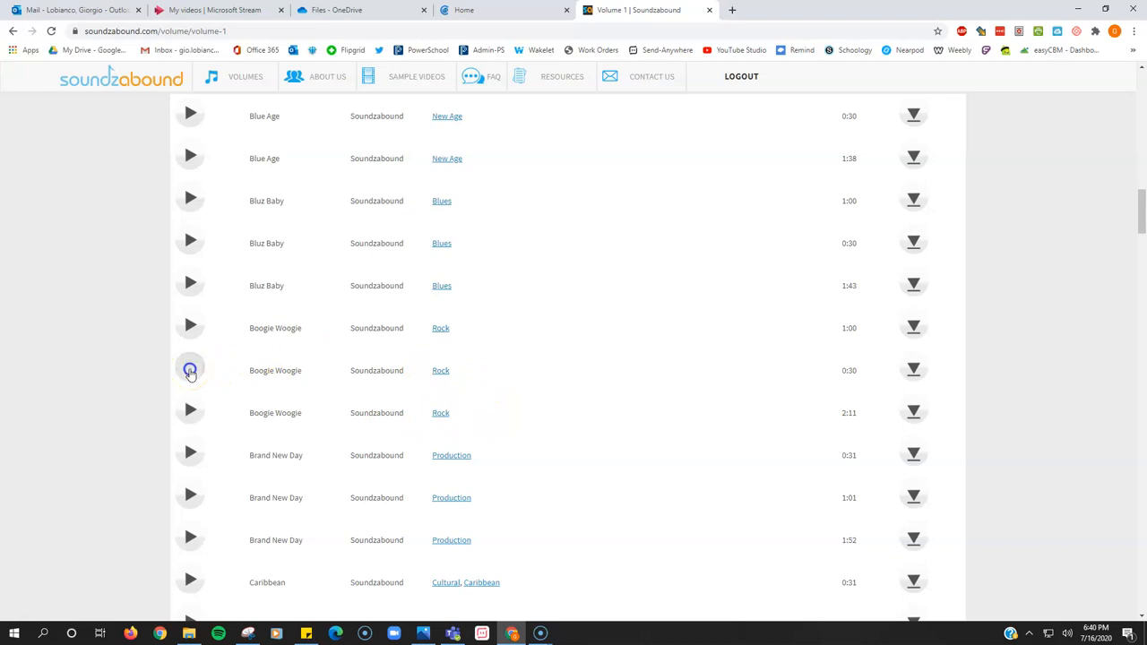
{"action": "left_click", "coordinate": [190, 370]}
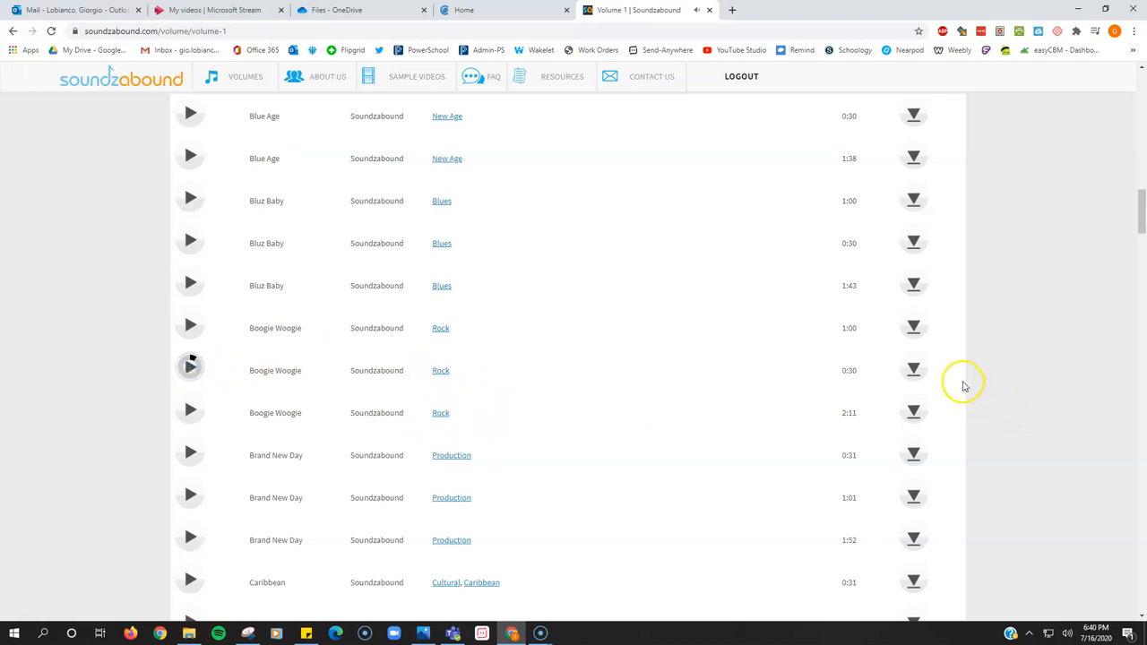
{"action": "left_click", "coordinate": [913, 370]}
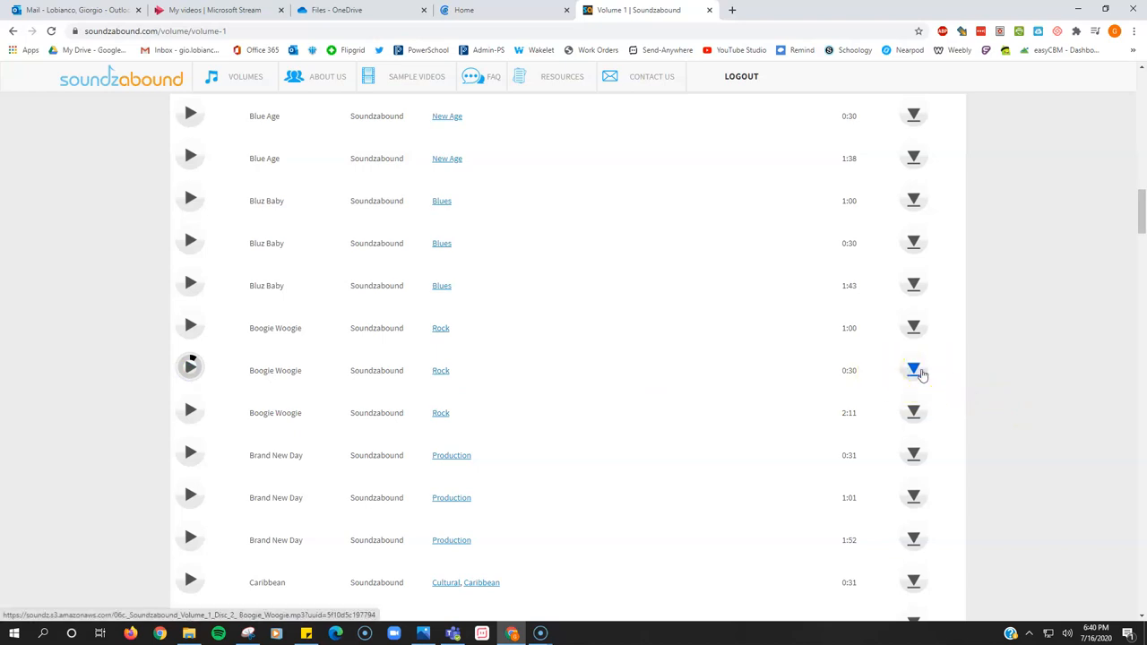
{"action": "left_click", "coordinate": [913, 370]}
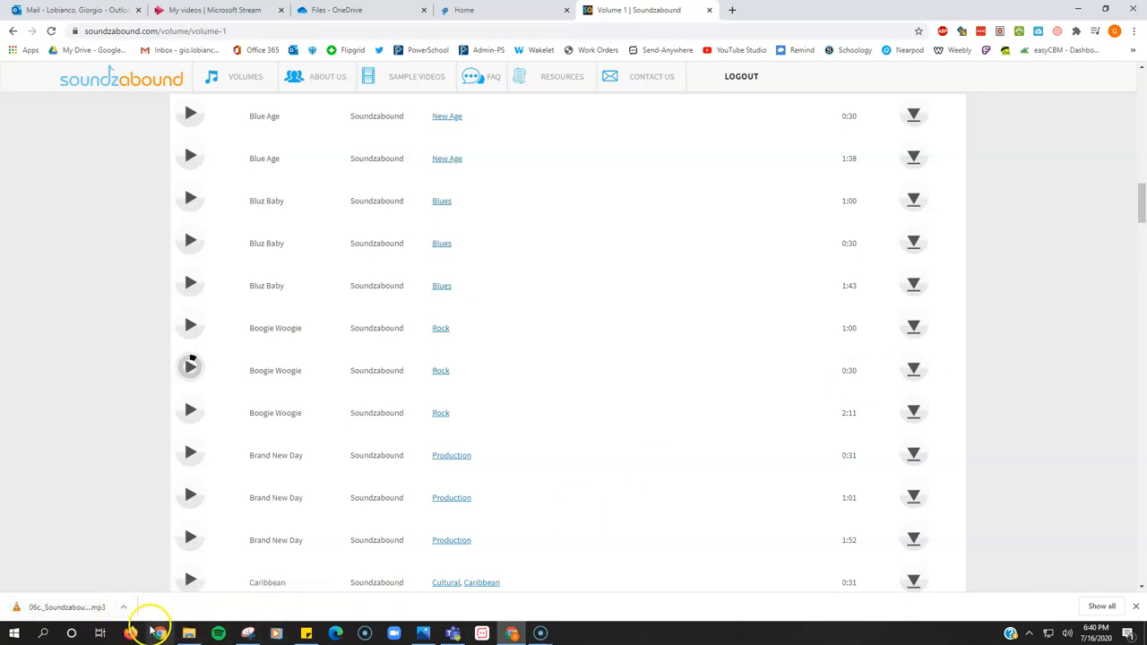
{"action": "left_click", "coordinate": [149, 621]}
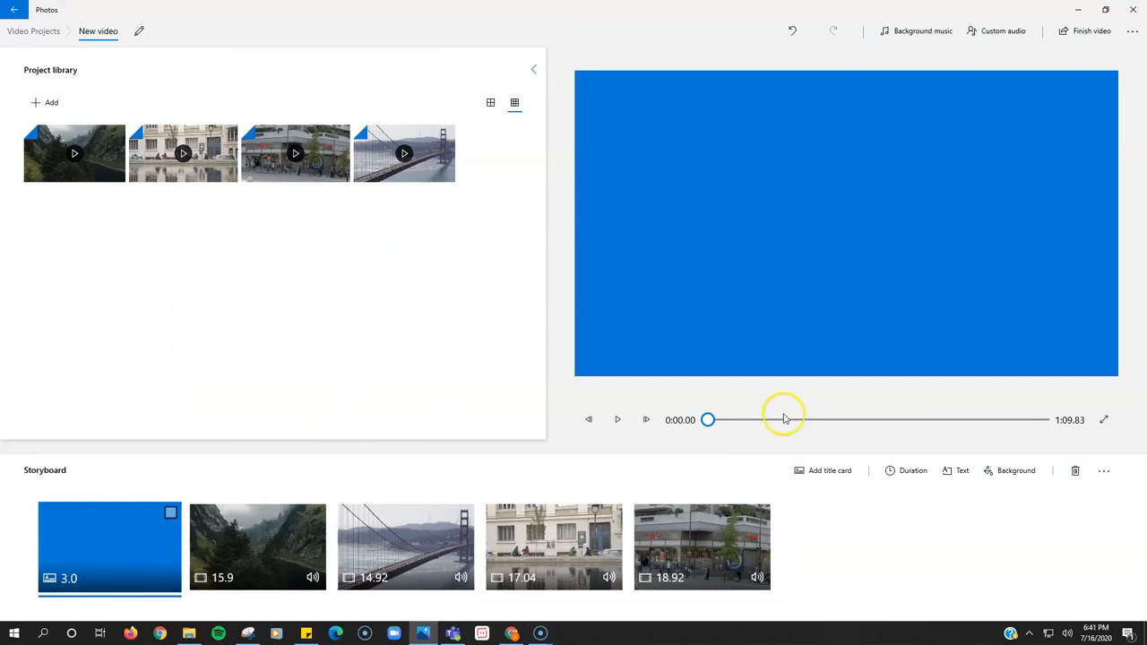
{"action": "left_click", "coordinate": [617, 419]}
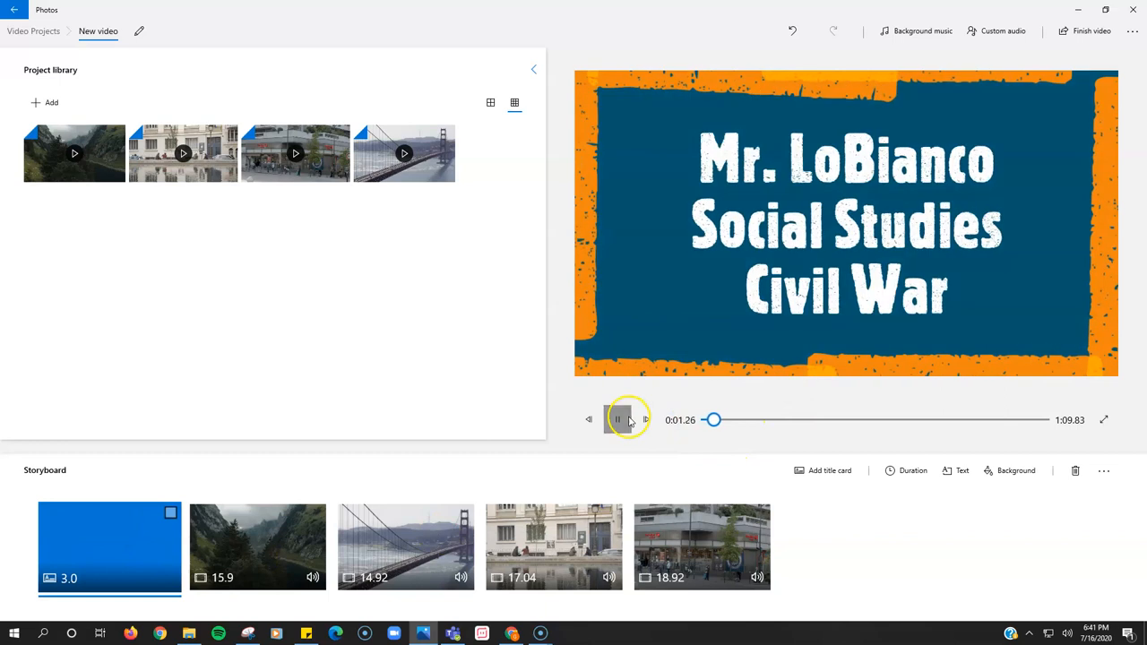
{"action": "left_click", "coordinate": [617, 420]}
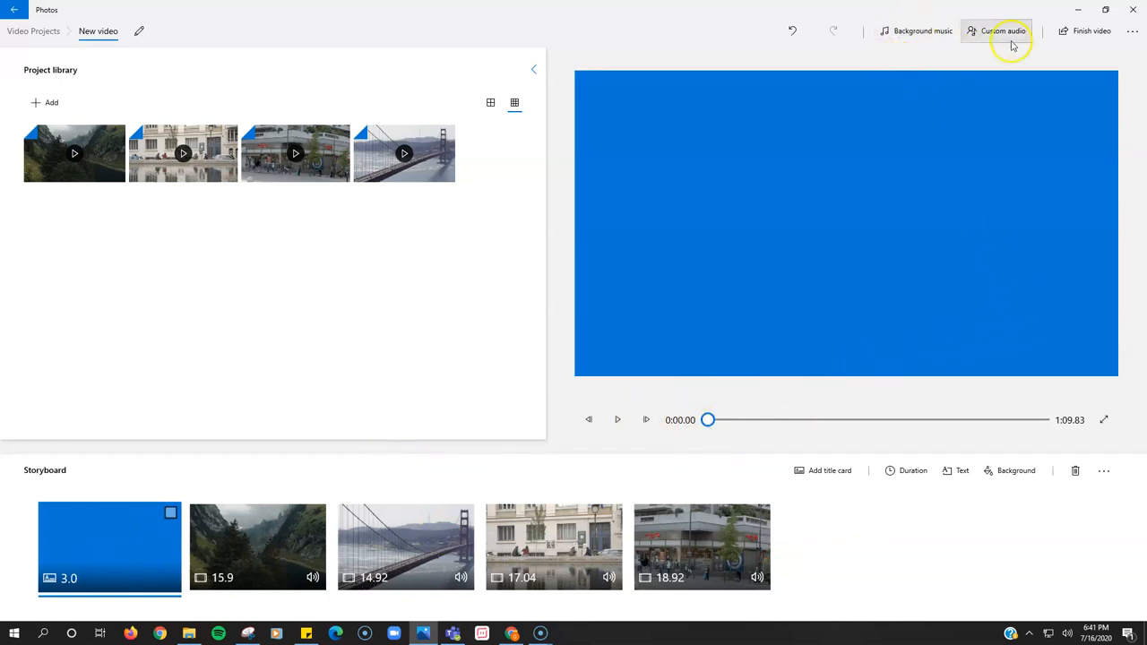
{"action": "mouse_move", "coordinate": [884, 268]}
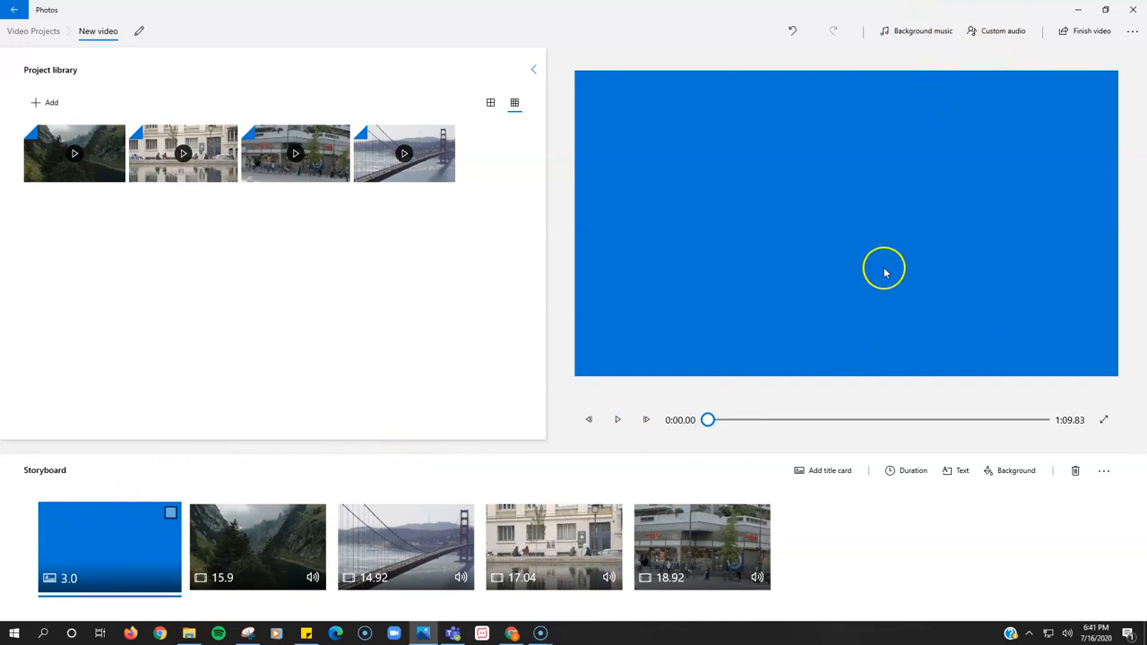
{"action": "mouse_move", "coordinate": [1003, 30]}
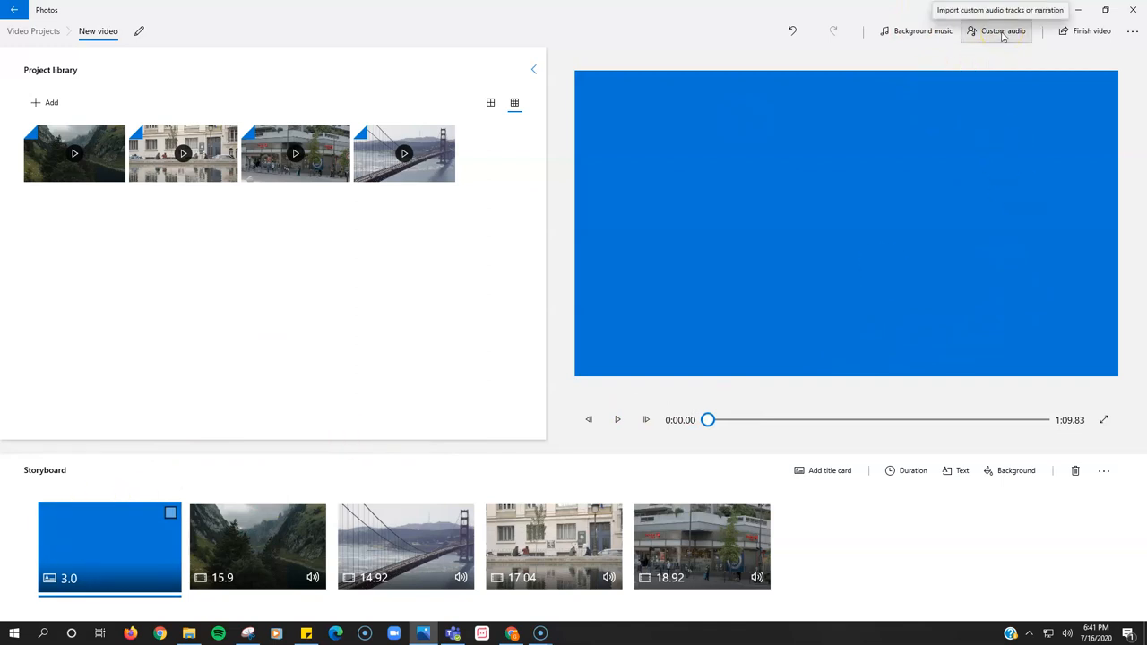
Add the downloaded Boogie Woogie mp3 as a custom audio file.
{"action": "left_click", "coordinate": [1003, 31]}
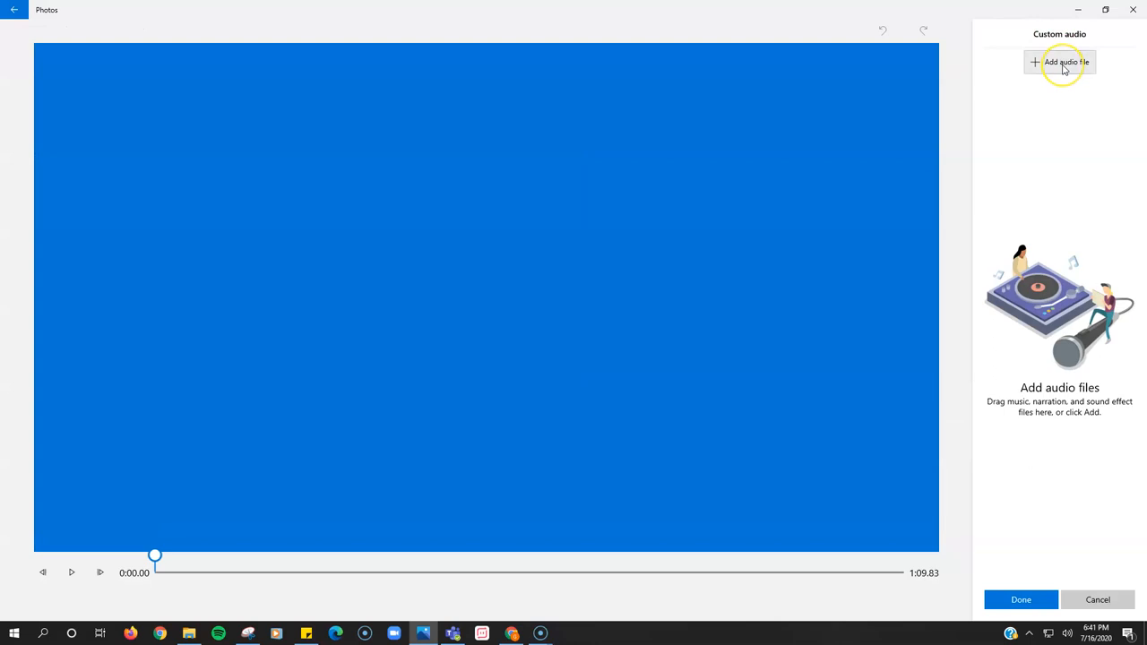
{"action": "left_click", "coordinate": [1059, 62]}
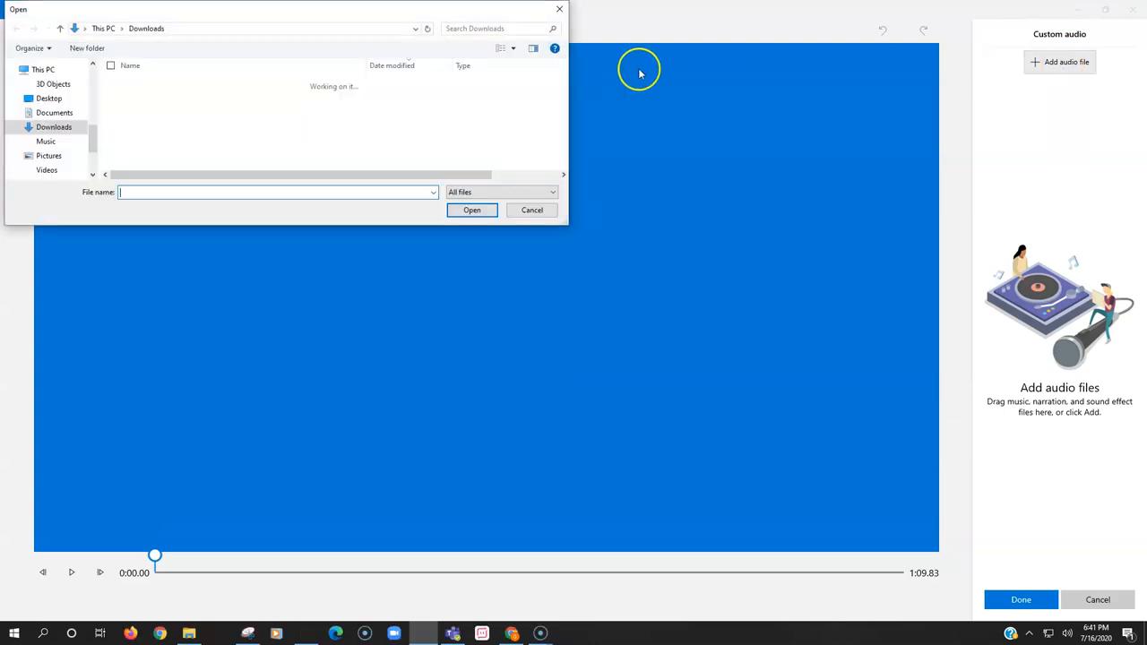
{"action": "left_click", "coordinate": [218, 111]}
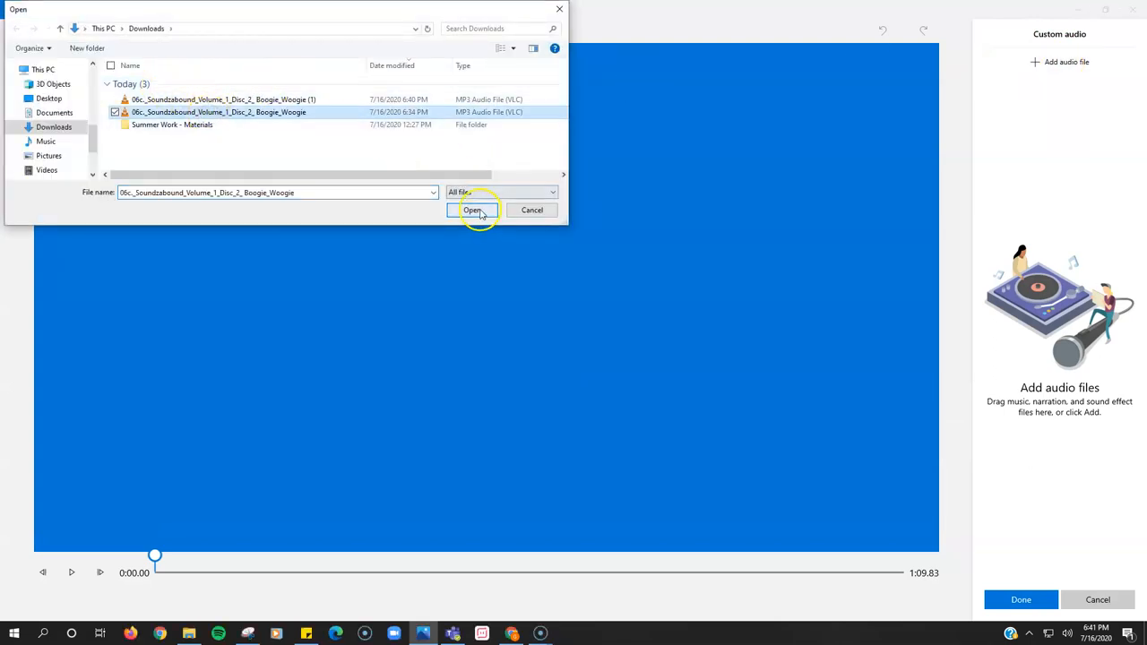
{"action": "left_click", "coordinate": [472, 210]}
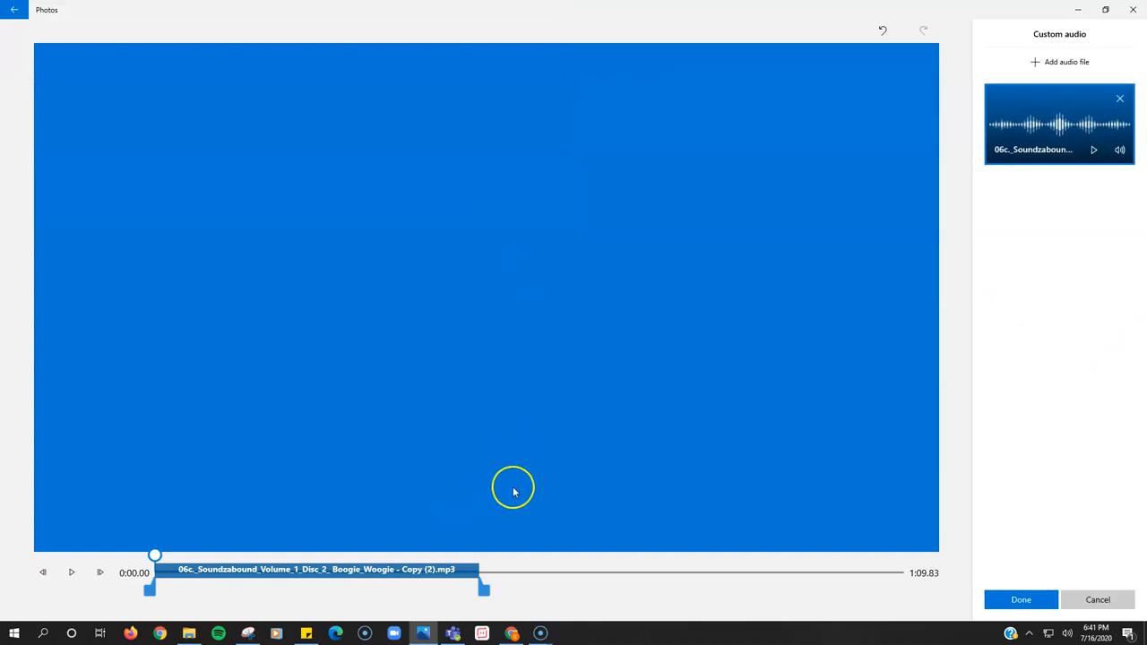
{"action": "mouse_move", "coordinate": [166, 521]}
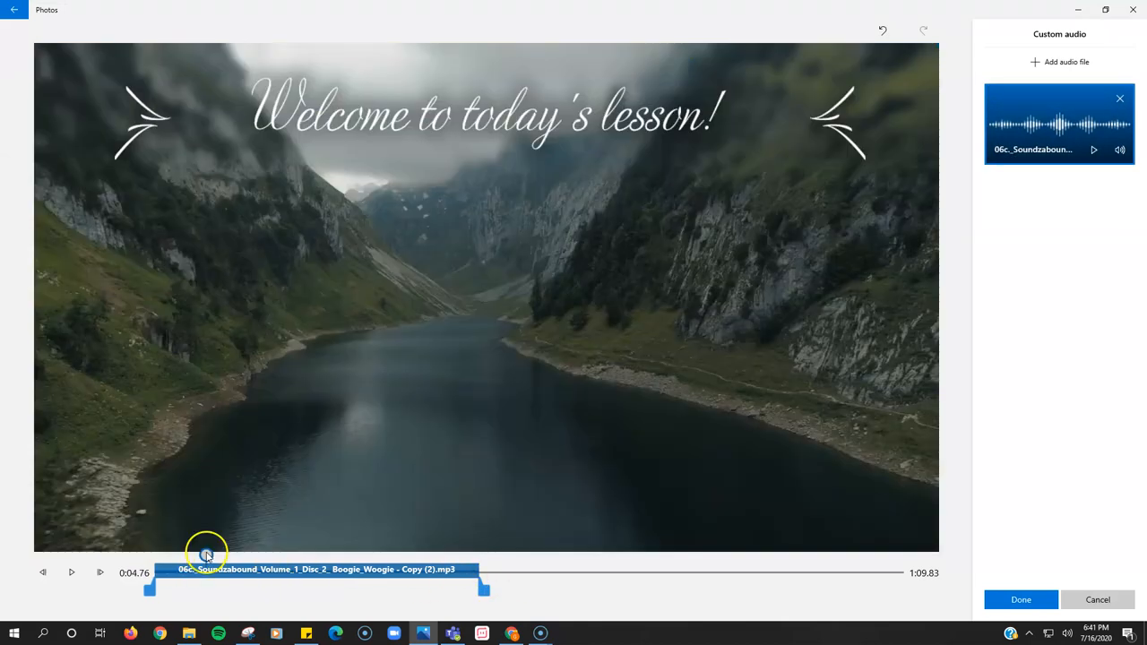
Trim the Boogie Woogie clip to end with the opening title card and confirm.
{"action": "left_click_drag", "start_coordinate": [207, 553], "coordinate": [189, 554]}
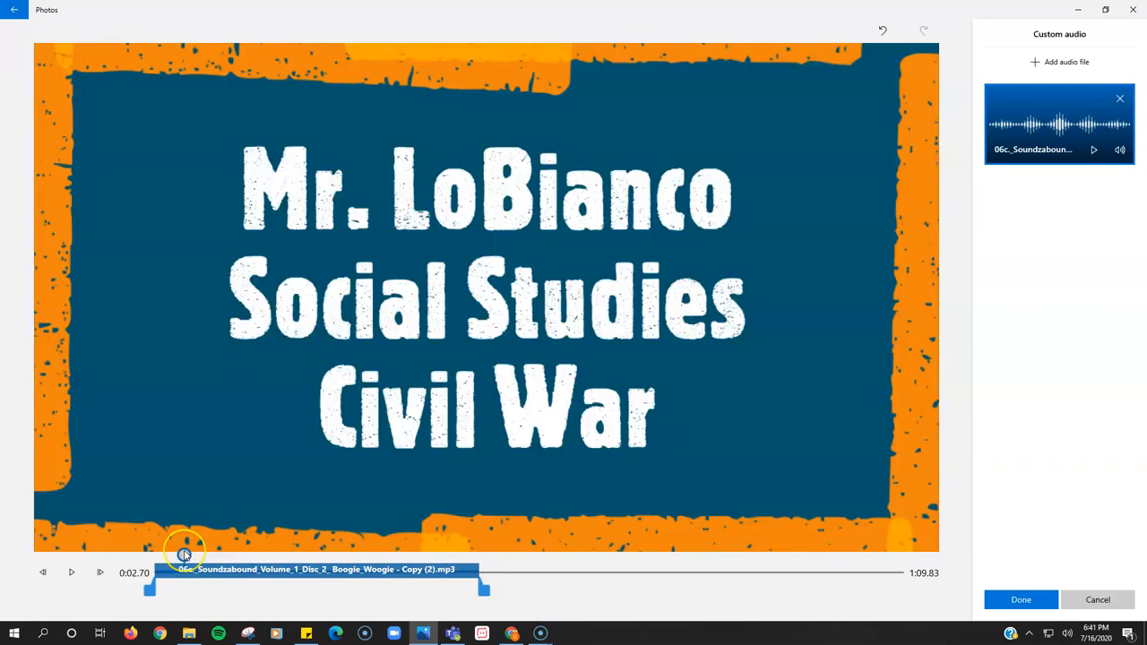
{"action": "left_click_drag", "start_coordinate": [483, 588], "coordinate": [394, 587]}
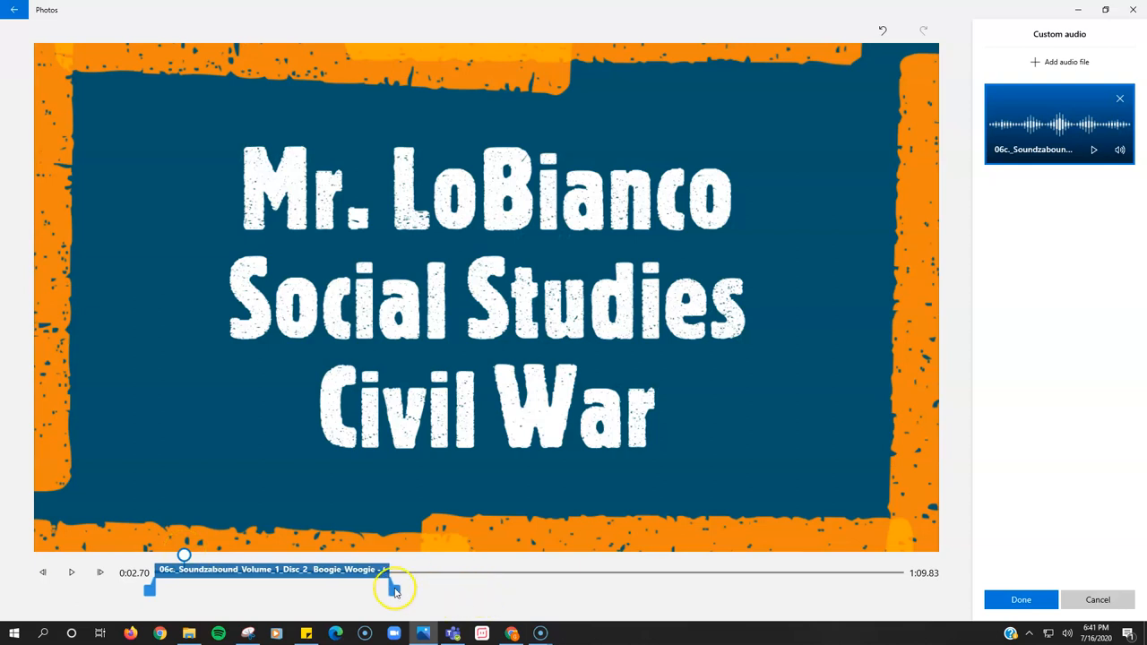
{"action": "left_click_drag", "start_coordinate": [394, 589], "coordinate": [188, 589]}
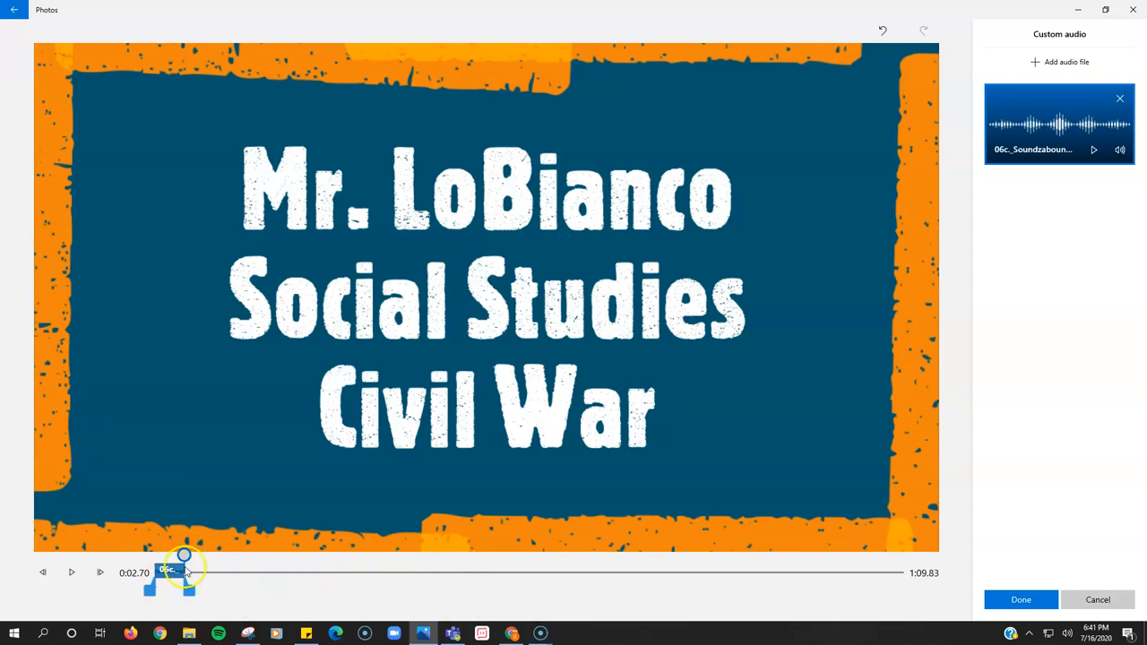
{"action": "mouse_move", "coordinate": [184, 569]}
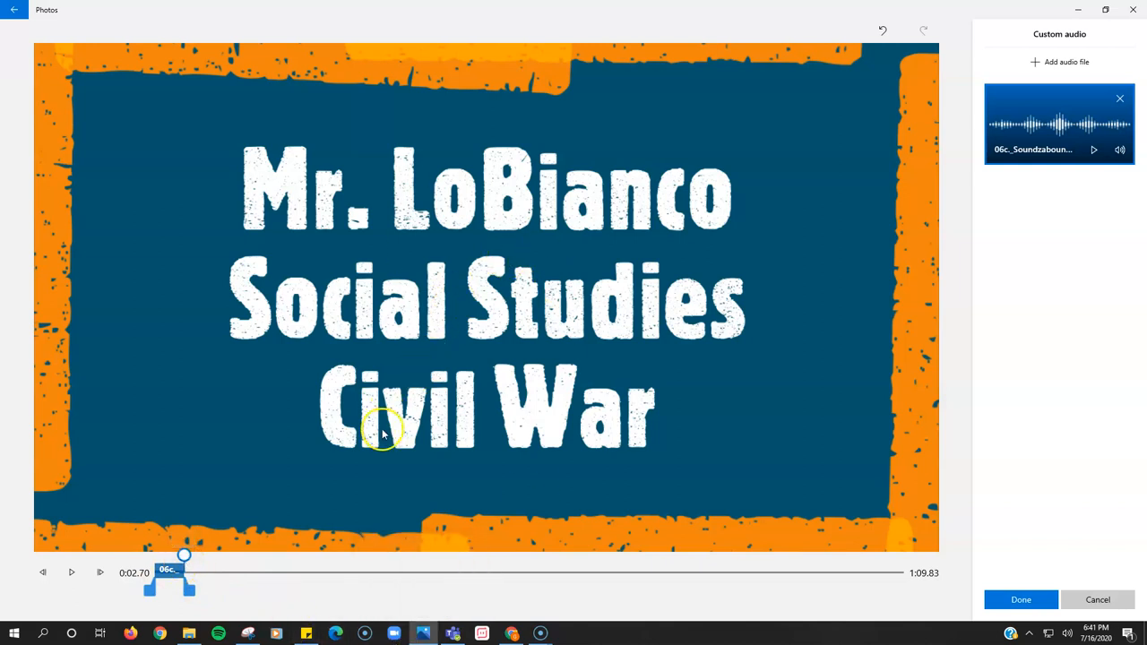
{"action": "left_click", "coordinate": [1021, 599]}
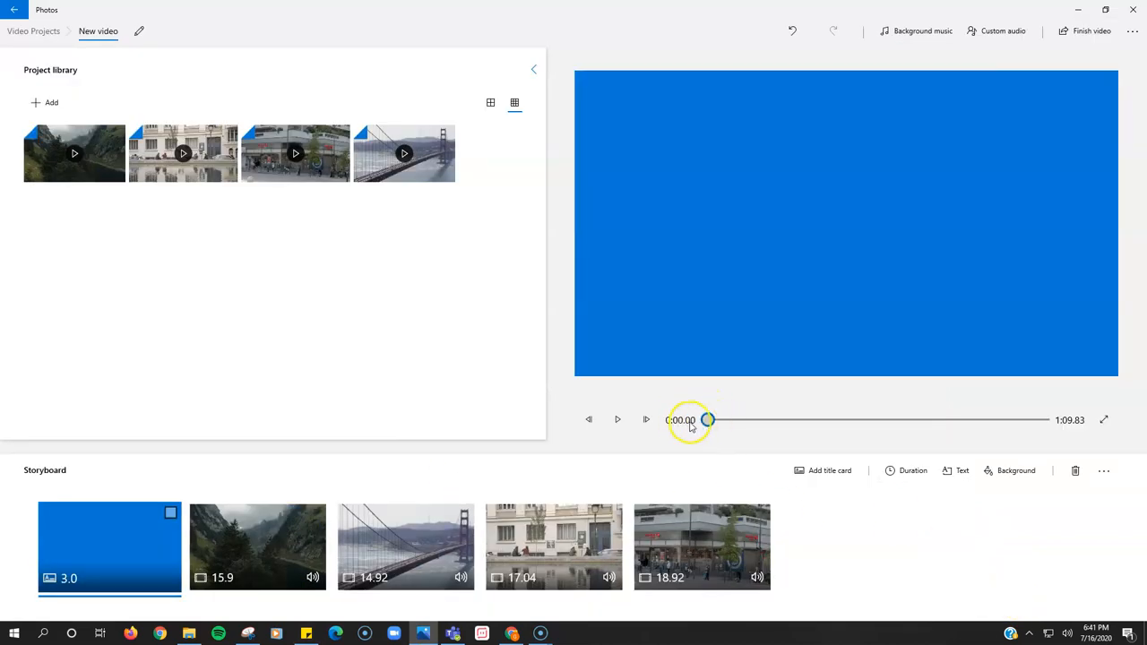
{"action": "left_click", "coordinate": [617, 419]}
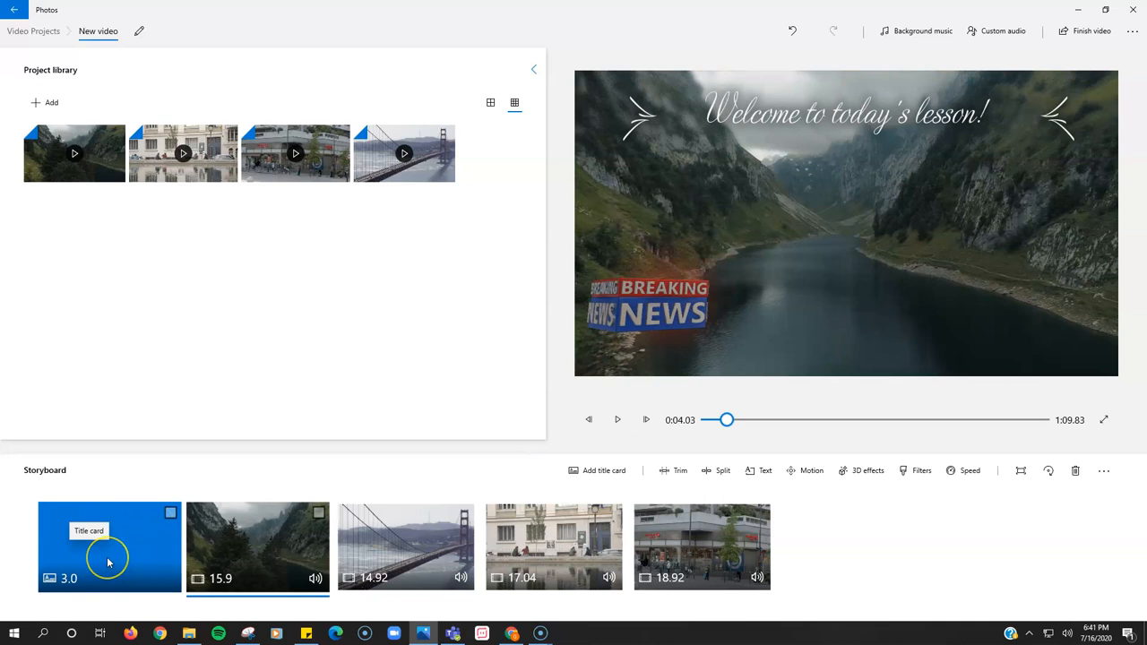
{"action": "mouse_move", "coordinate": [122, 541]}
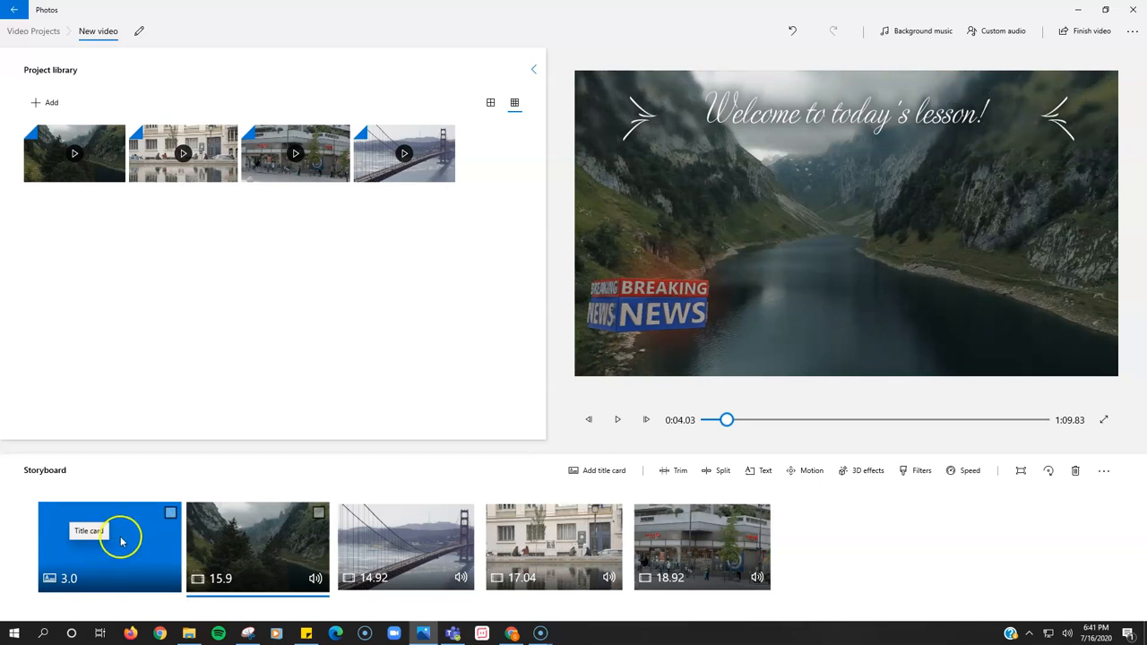
{"action": "mouse_move", "coordinate": [129, 529]}
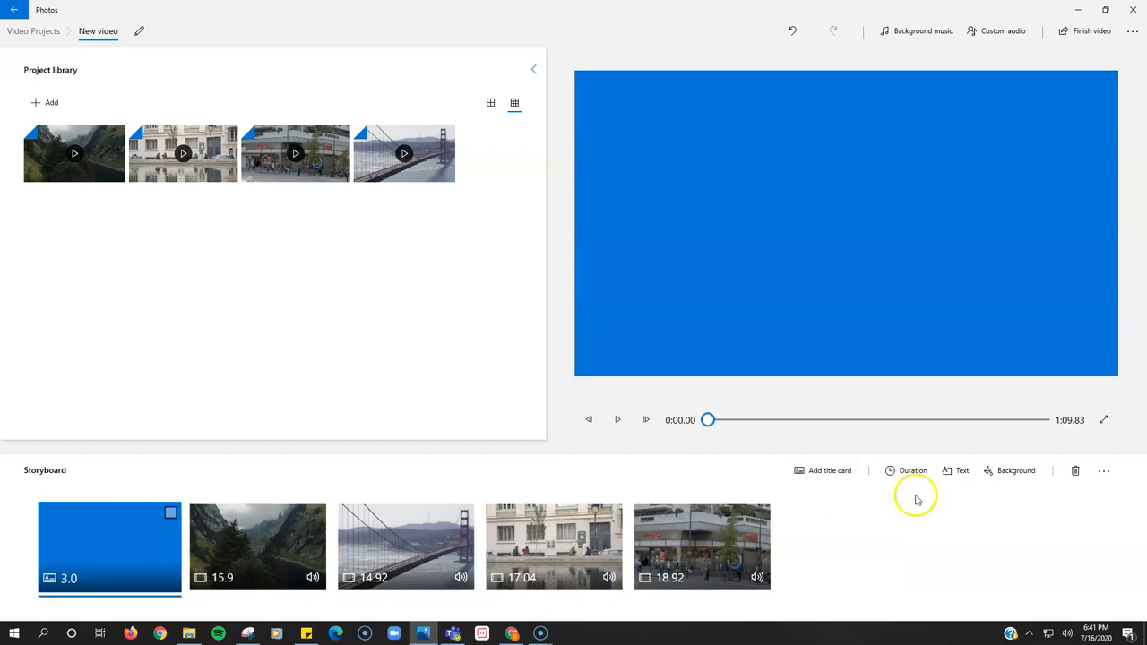
{"action": "left_click", "coordinate": [907, 471]}
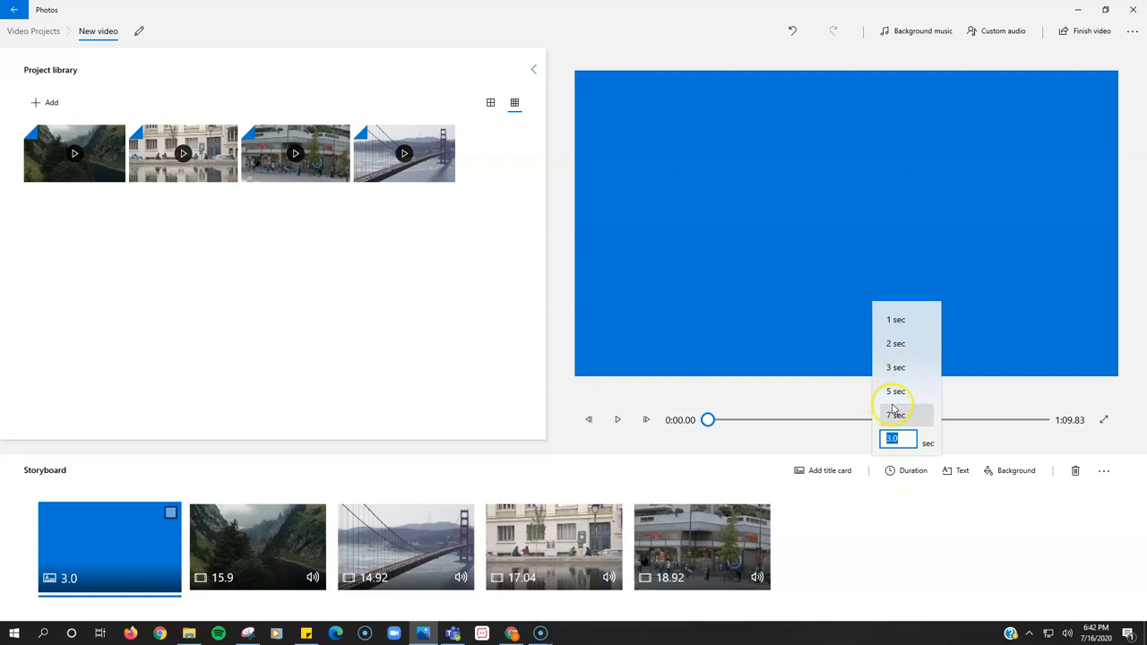
{"action": "left_click", "coordinate": [902, 509]}
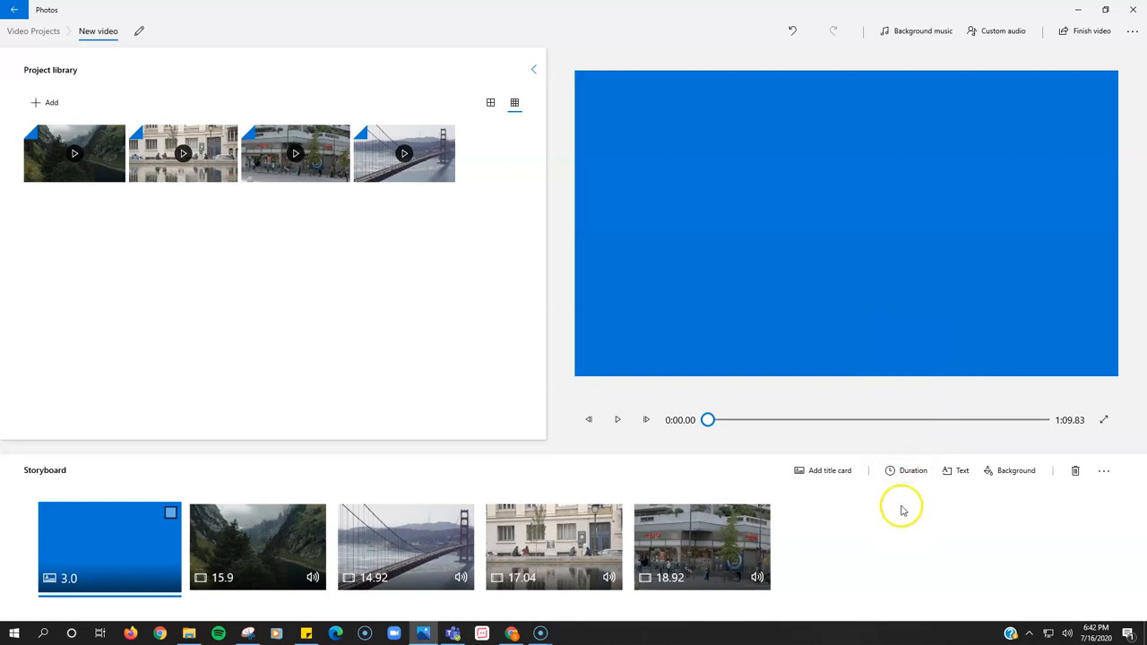
{"action": "mouse_move", "coordinate": [887, 577]}
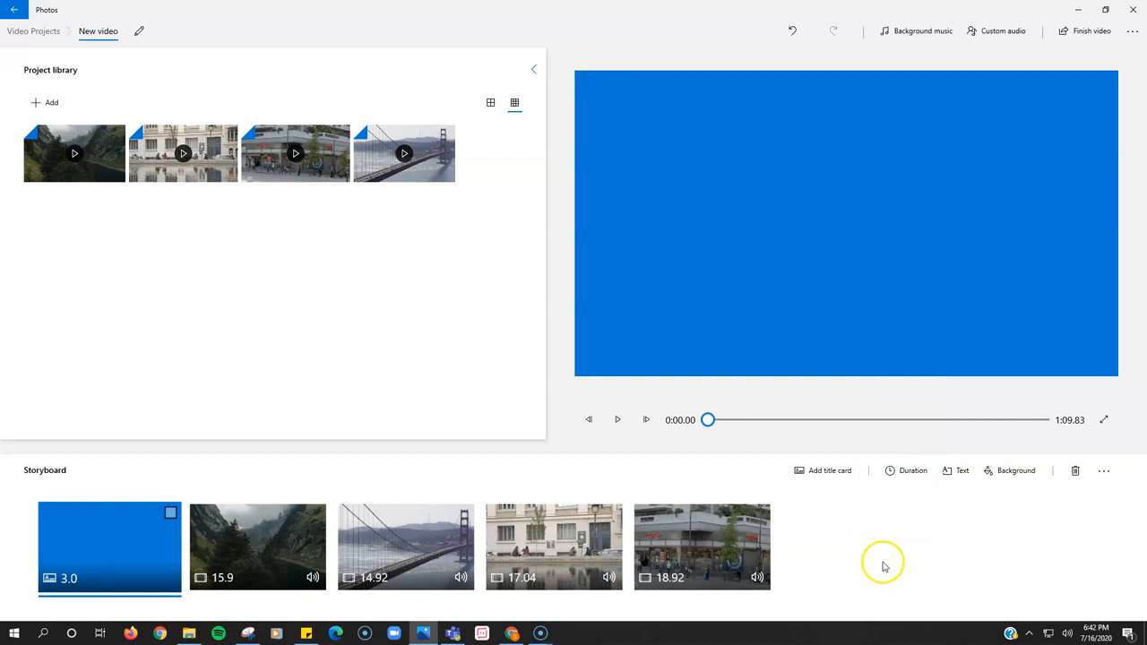
{"action": "mouse_move", "coordinate": [884, 567]}
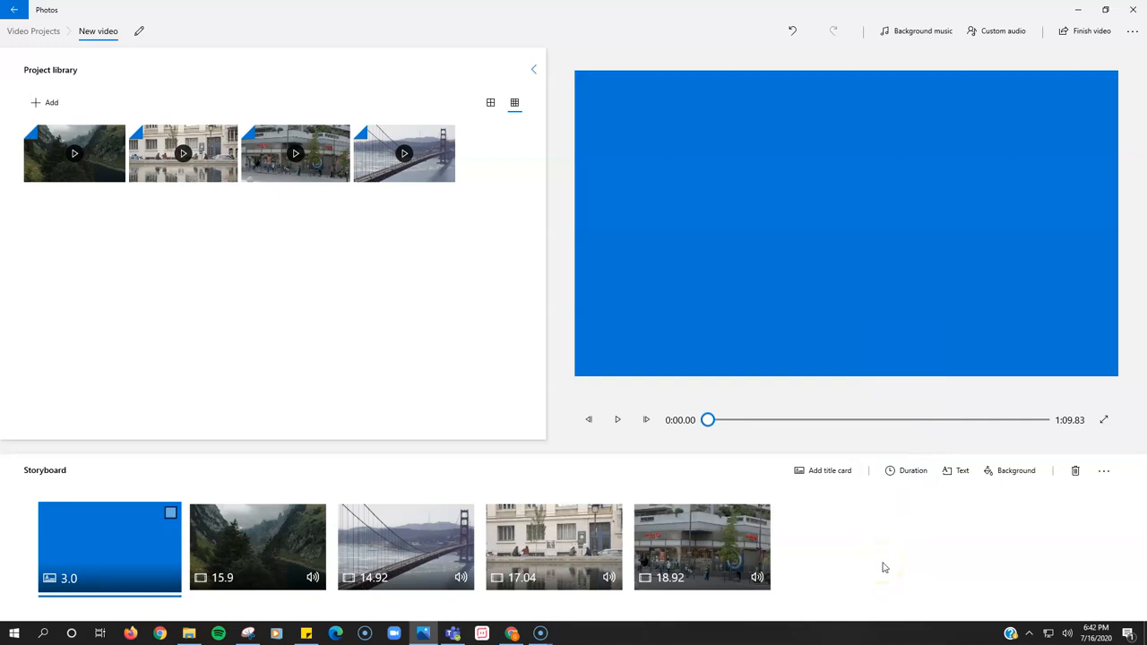